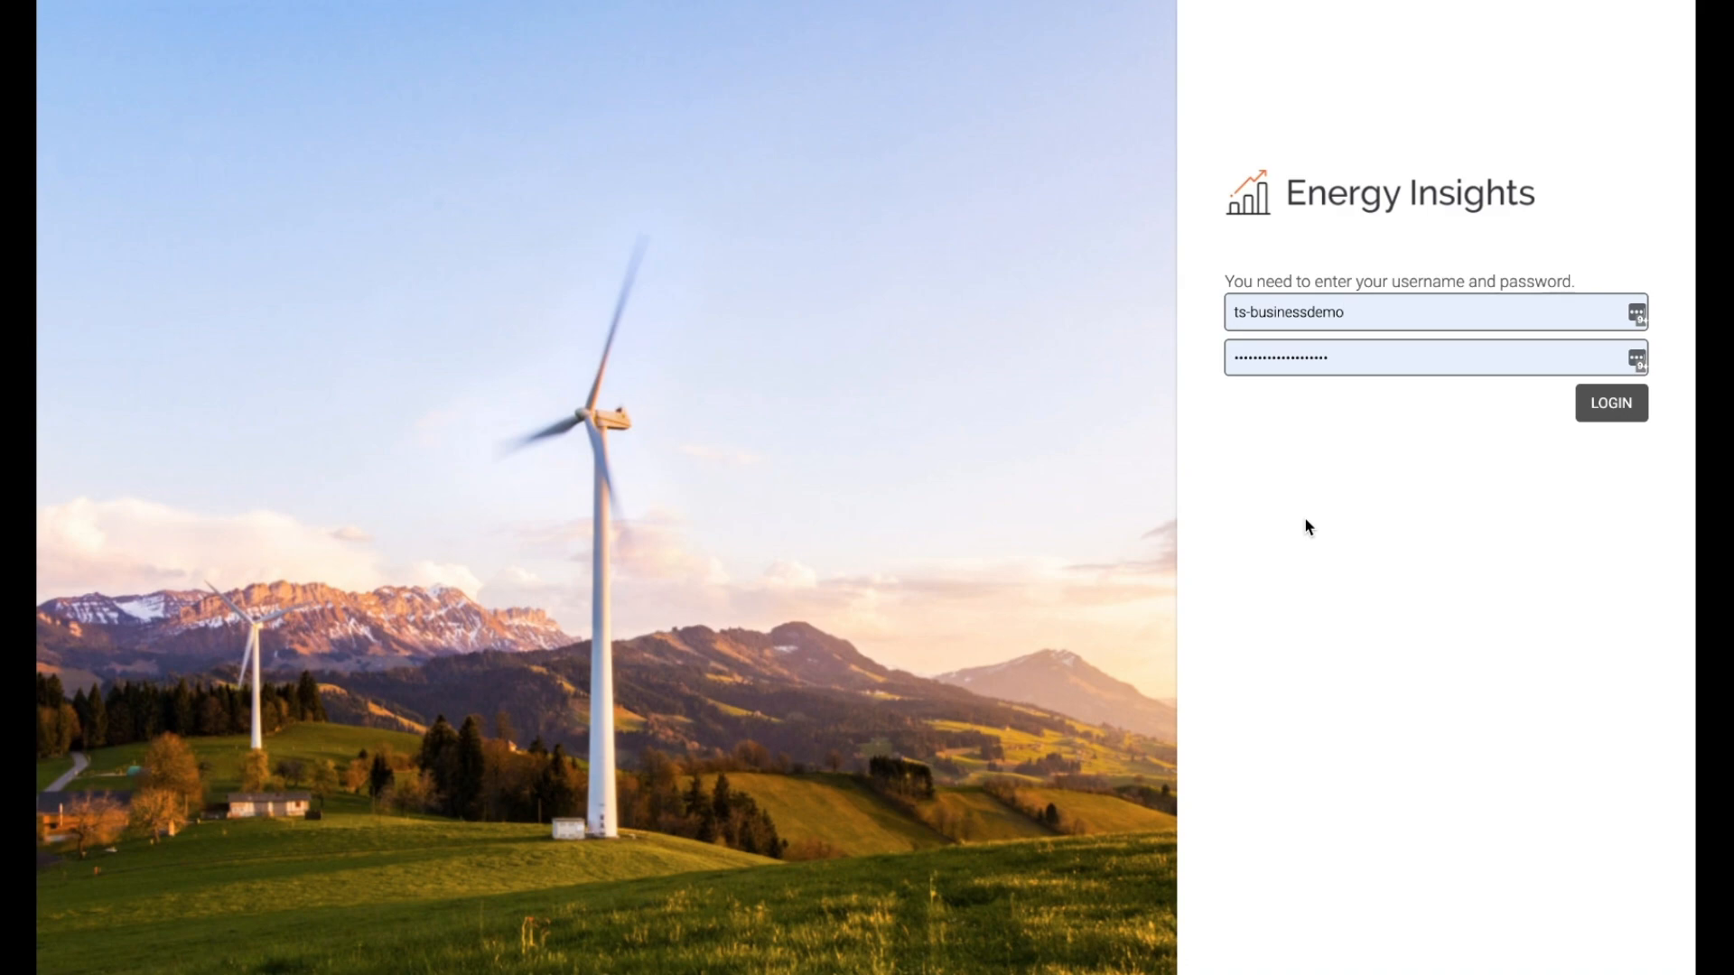
- Sign in to Energy Insights and land on the Shop 1 Realtime dashboard
click(1328, 313)
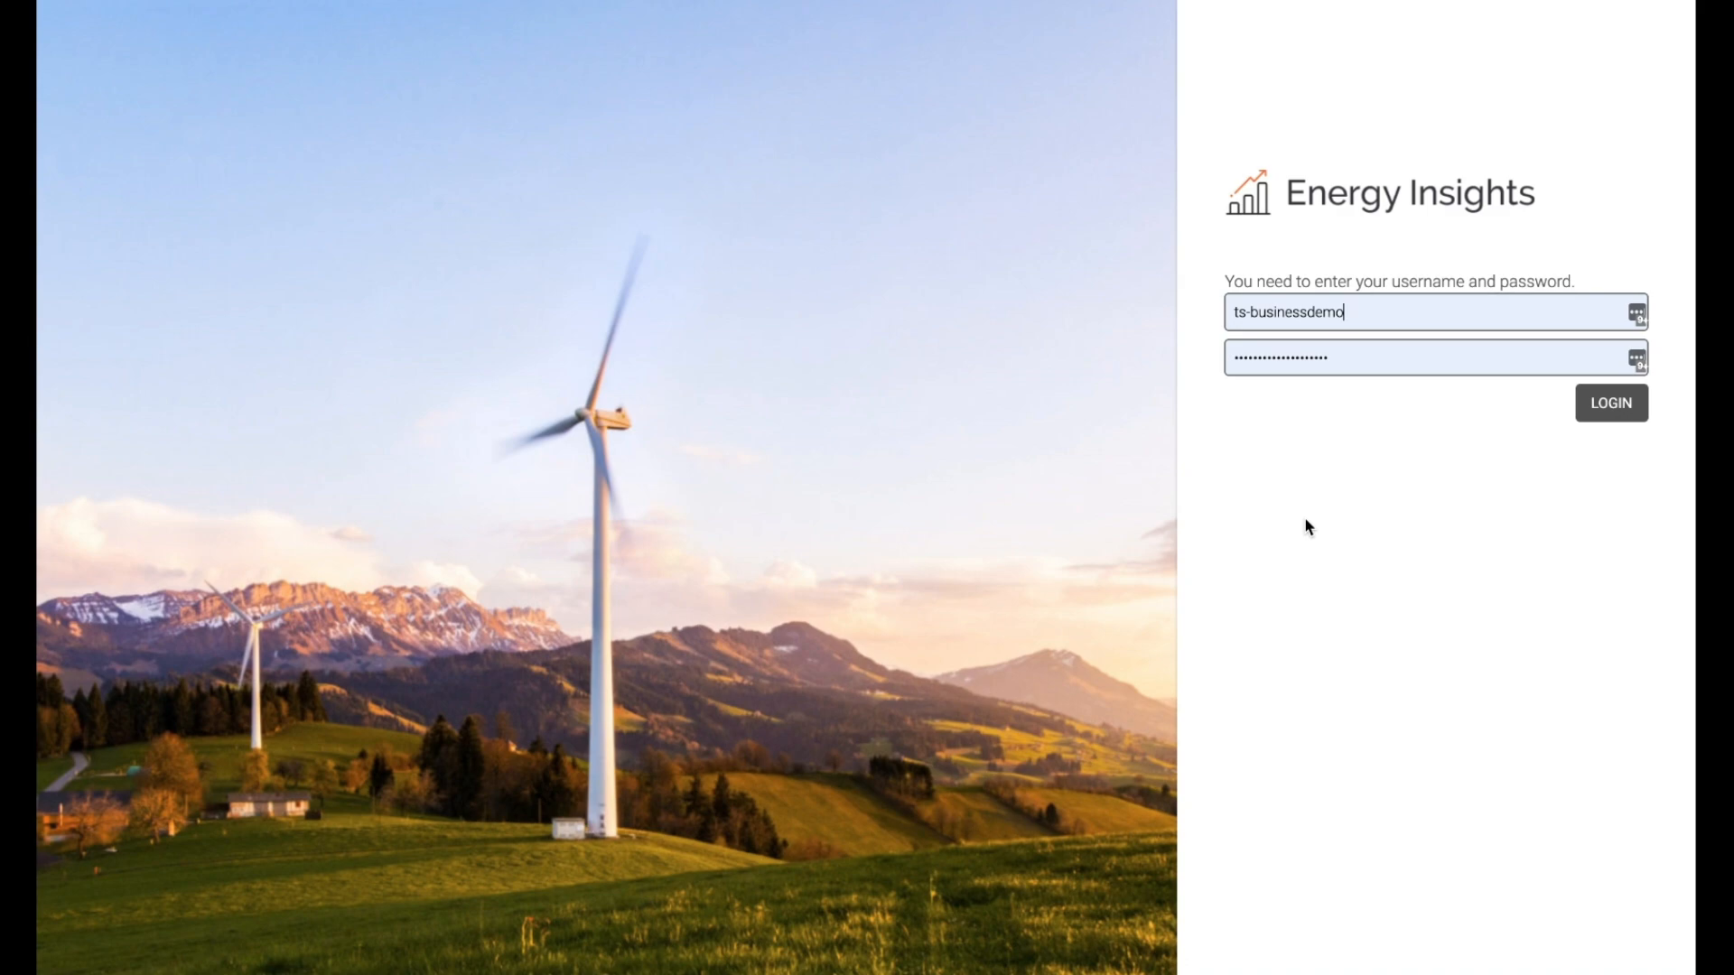
click(1609, 403)
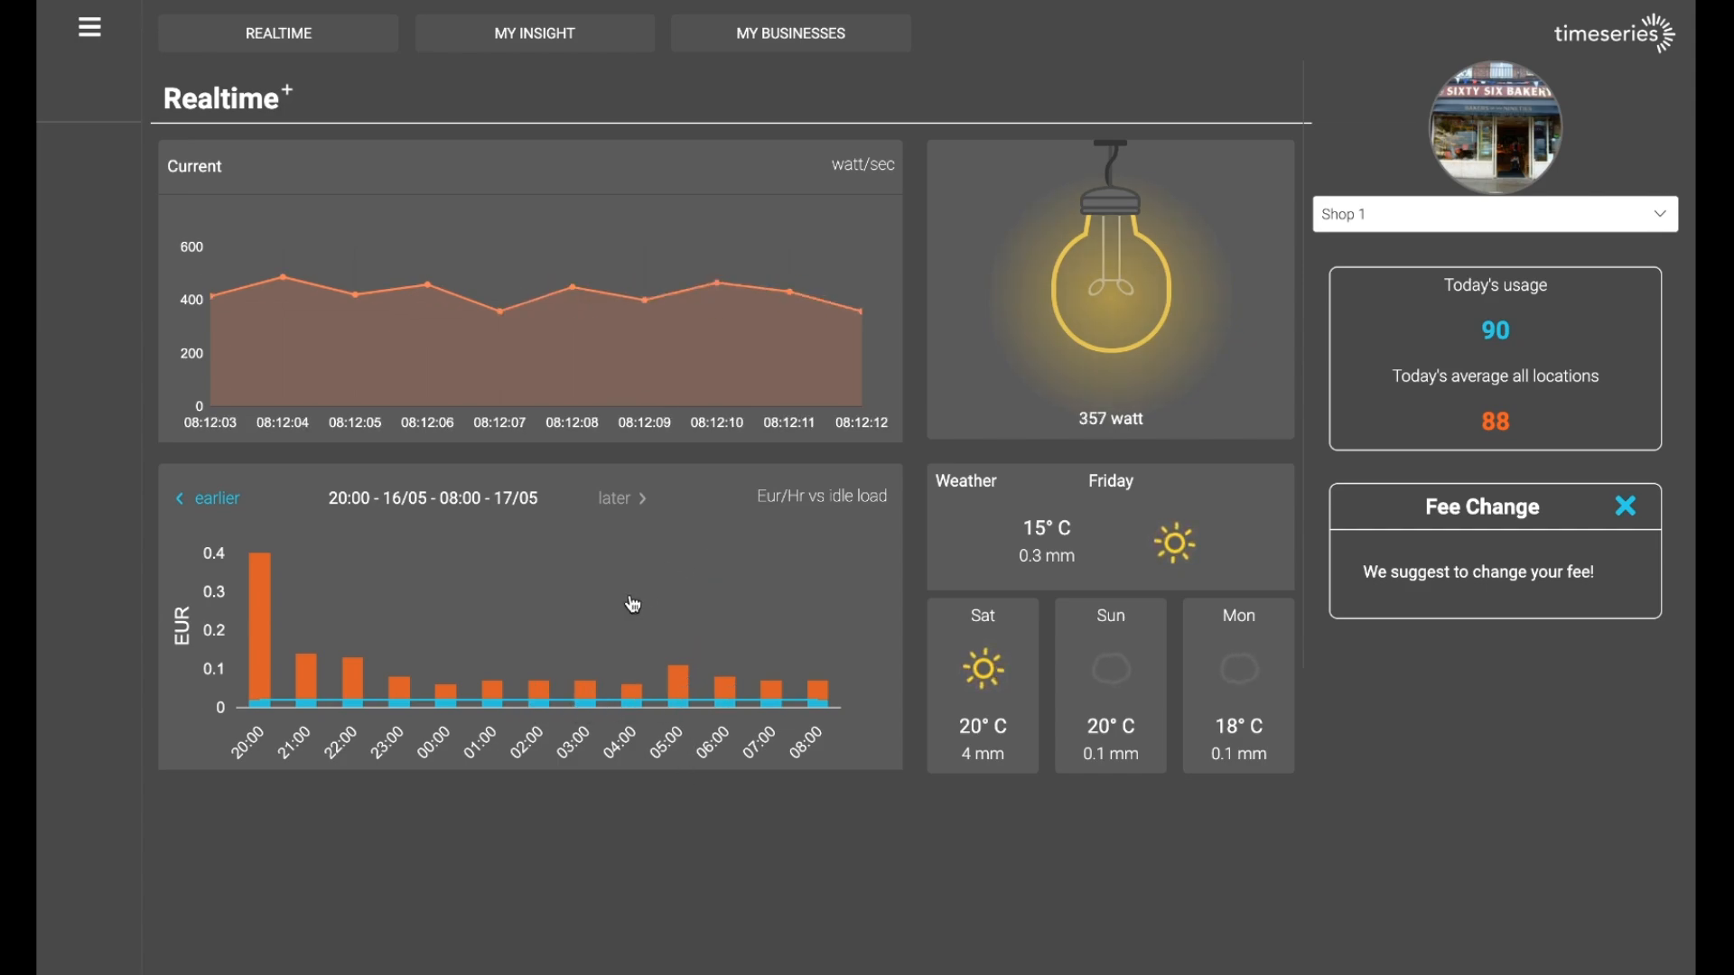
- Show the My insight page with Shop 1's daily usage heatmap and fee analysis
click(535, 32)
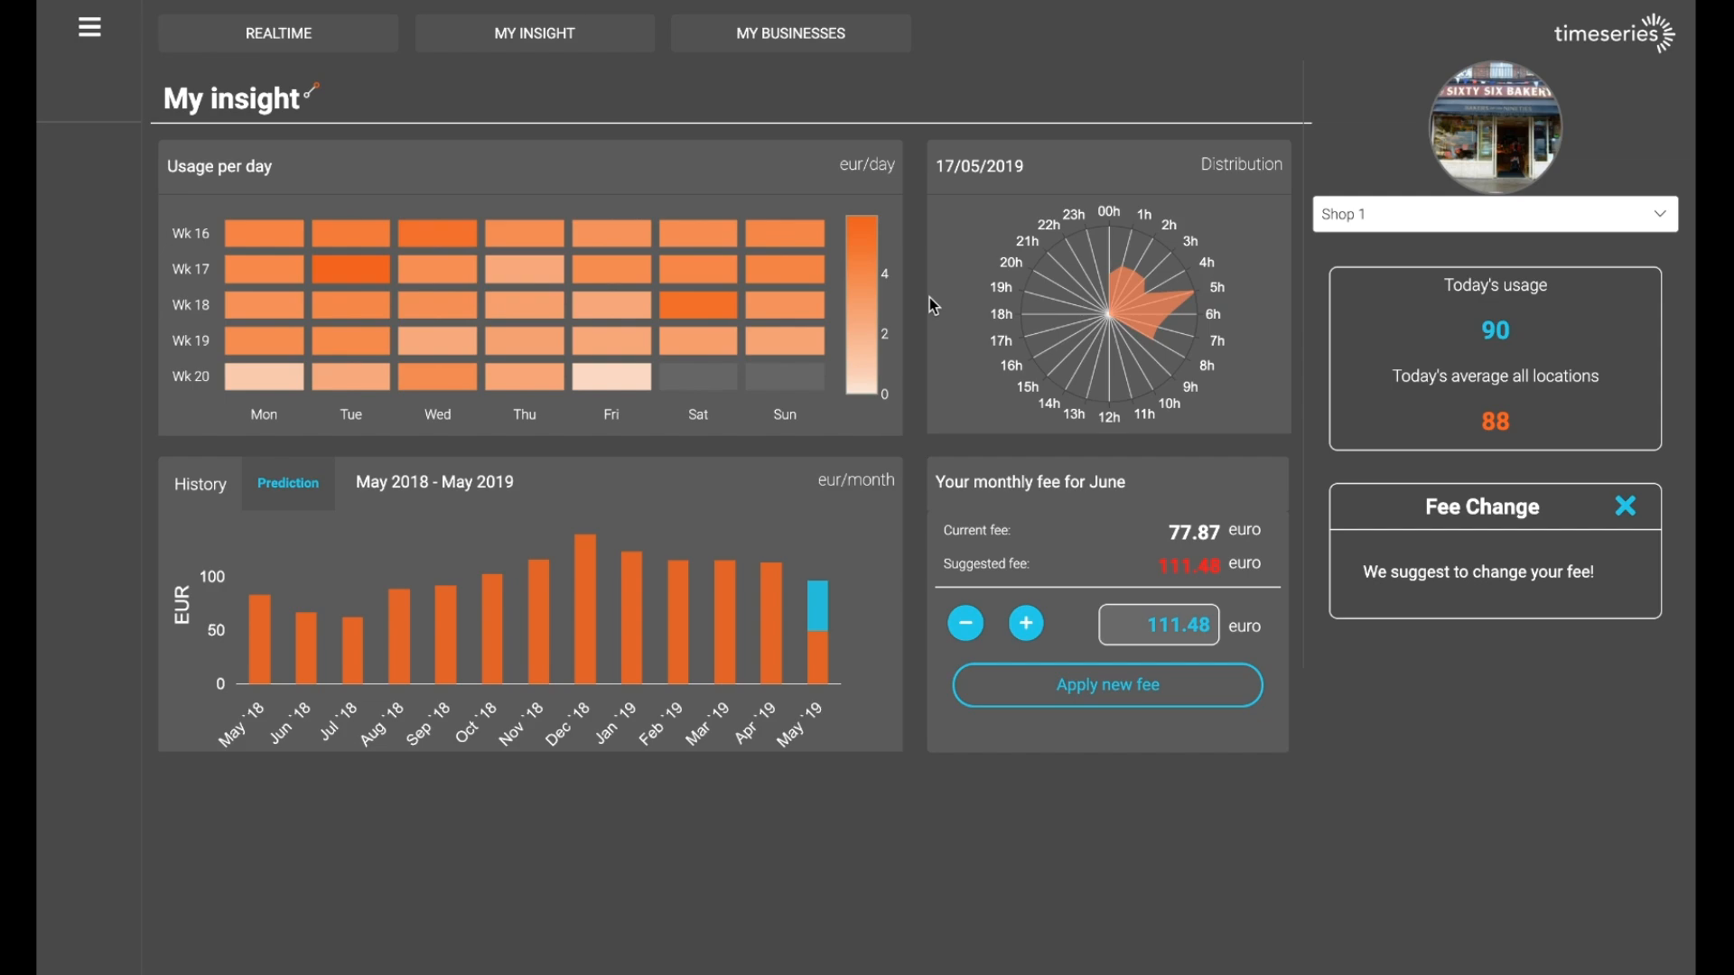
mouse_move(334, 259)
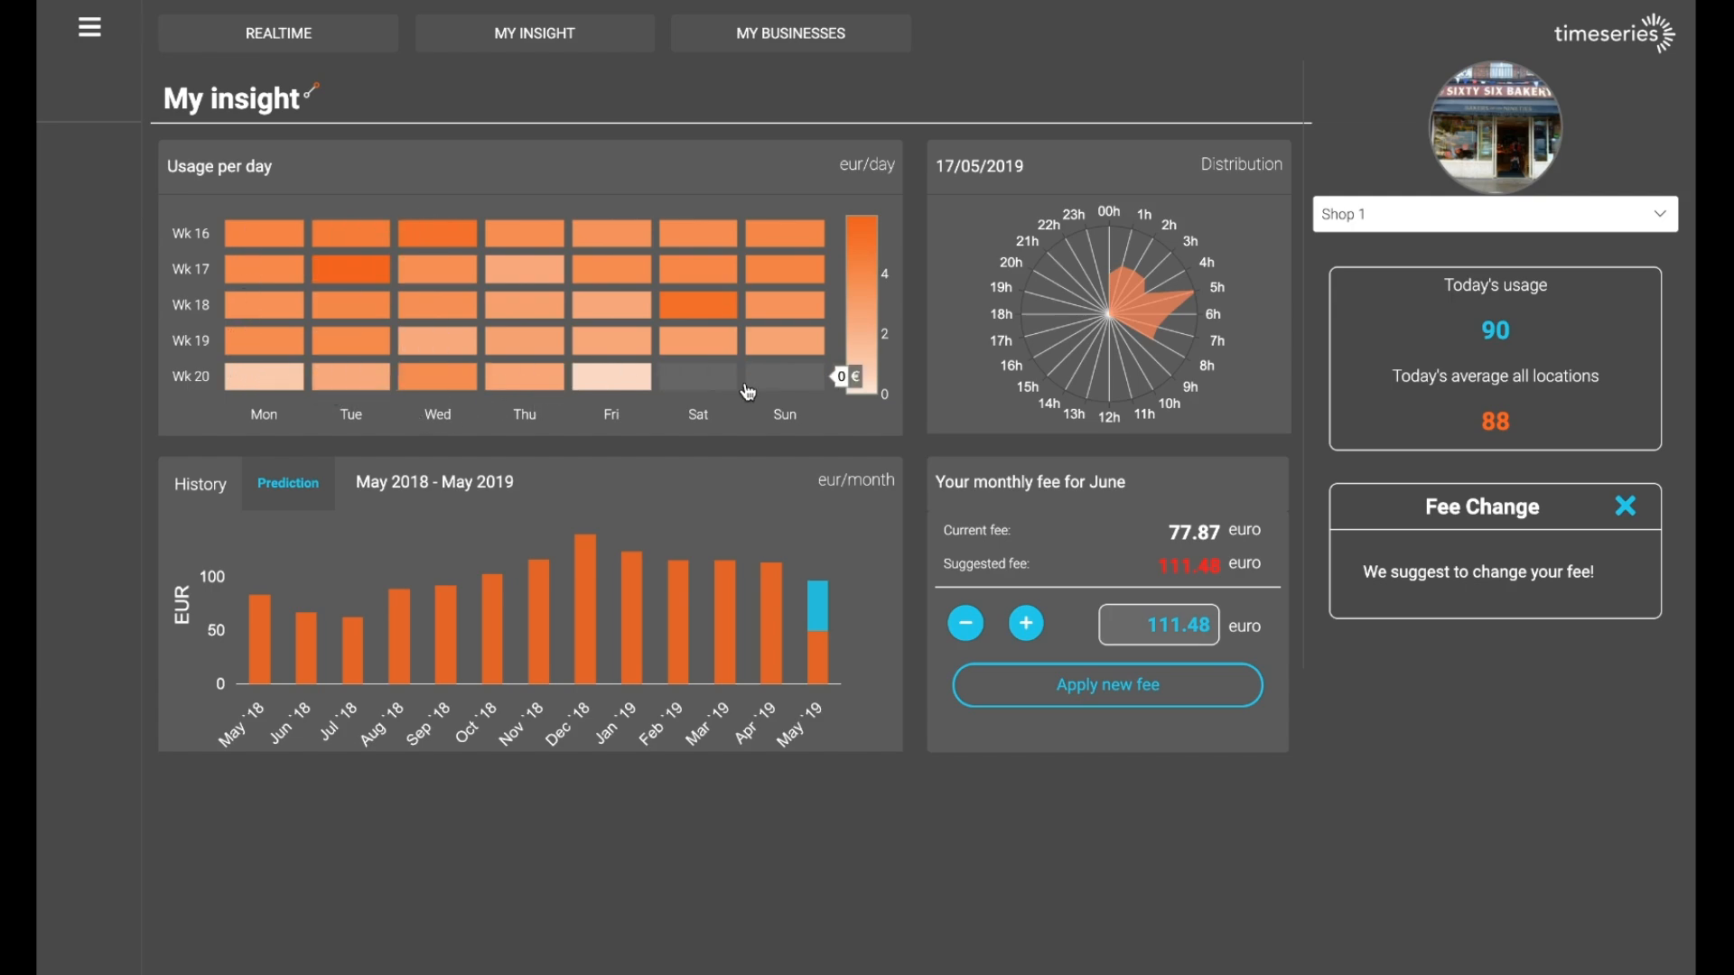
mouse_move(358, 278)
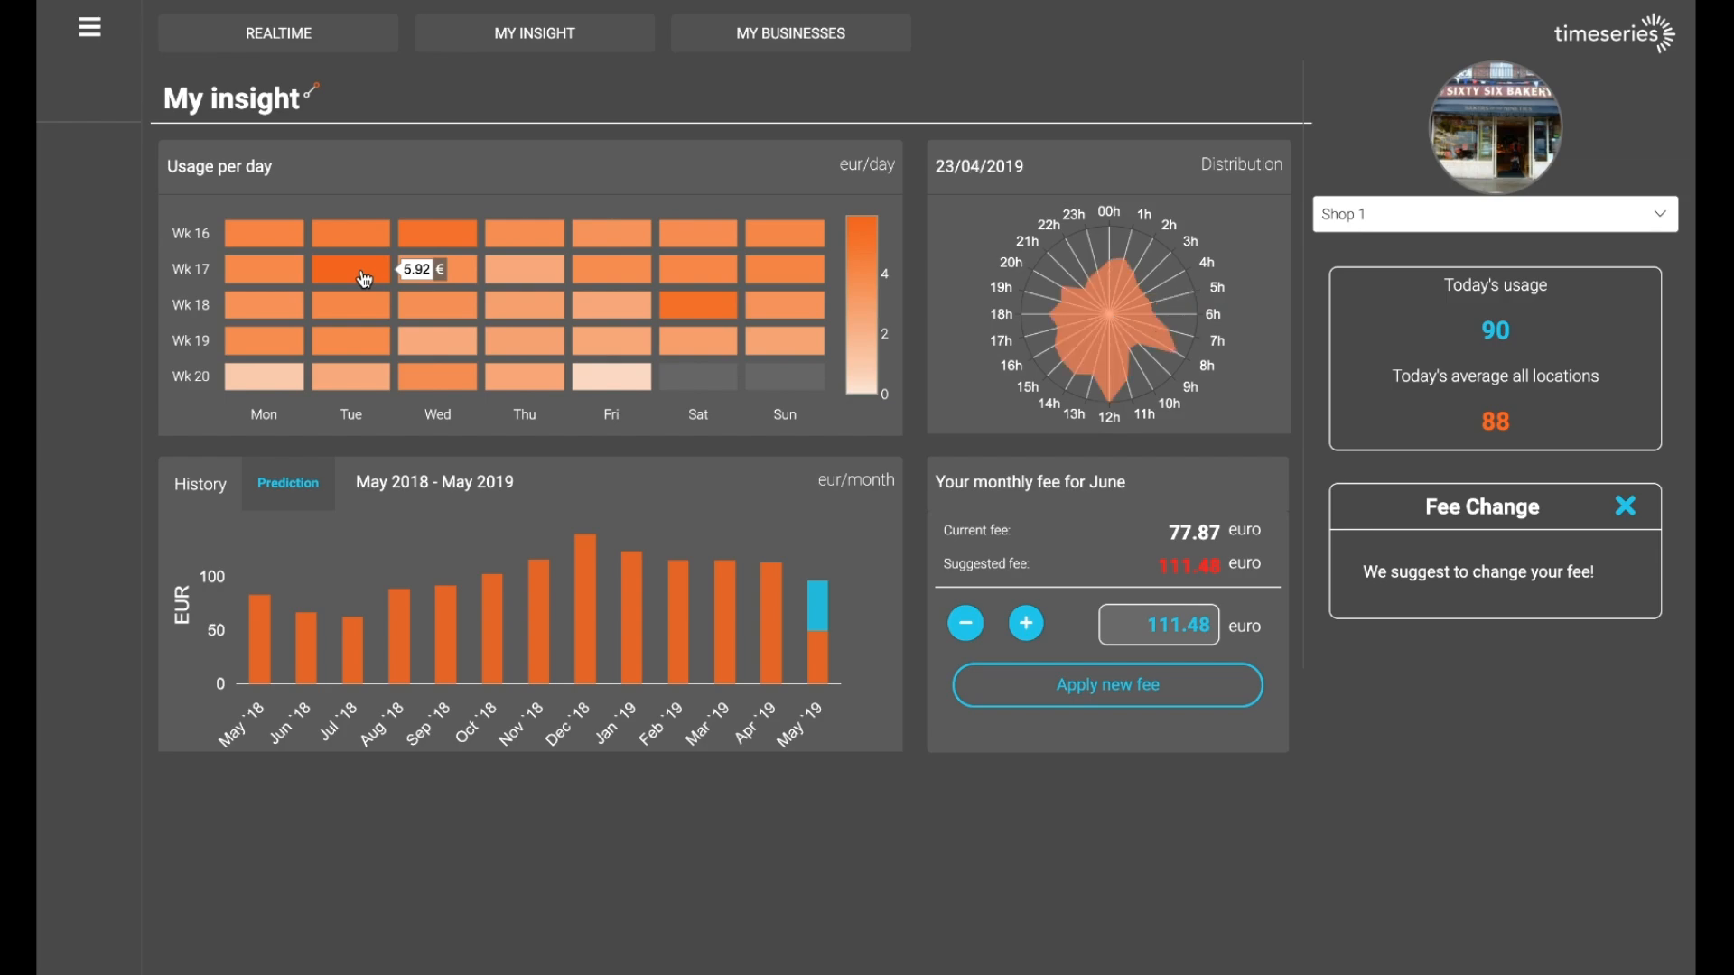
mouse_move(1065, 265)
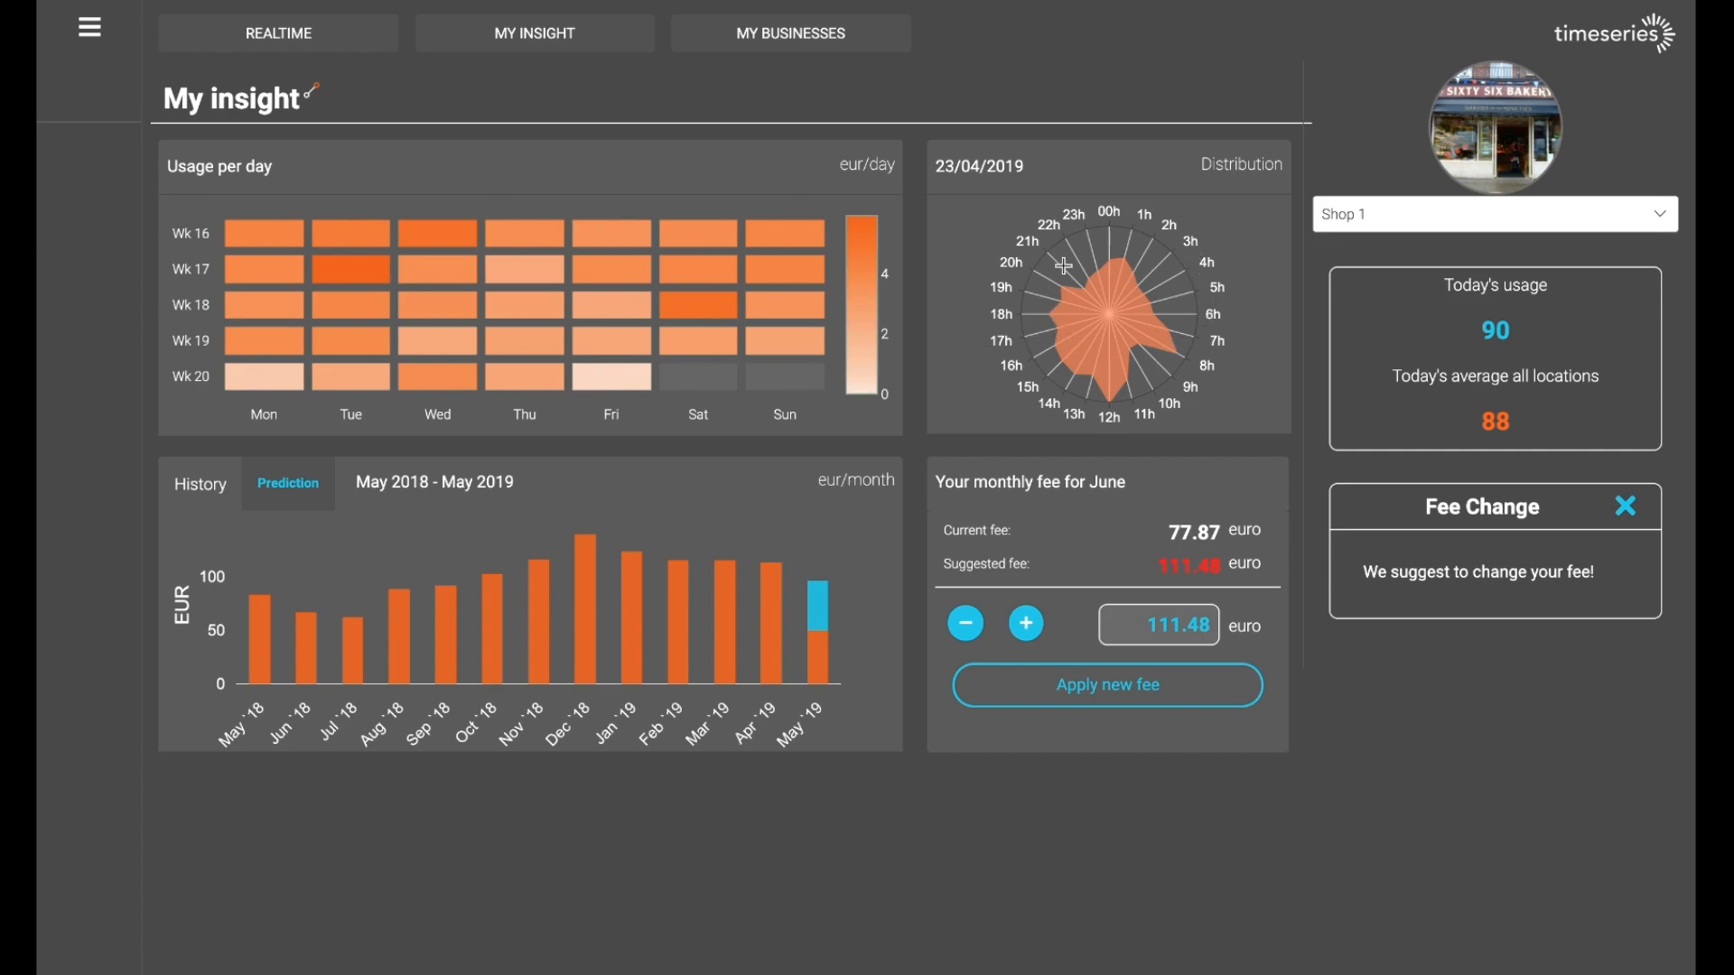
mouse_move(1150, 338)
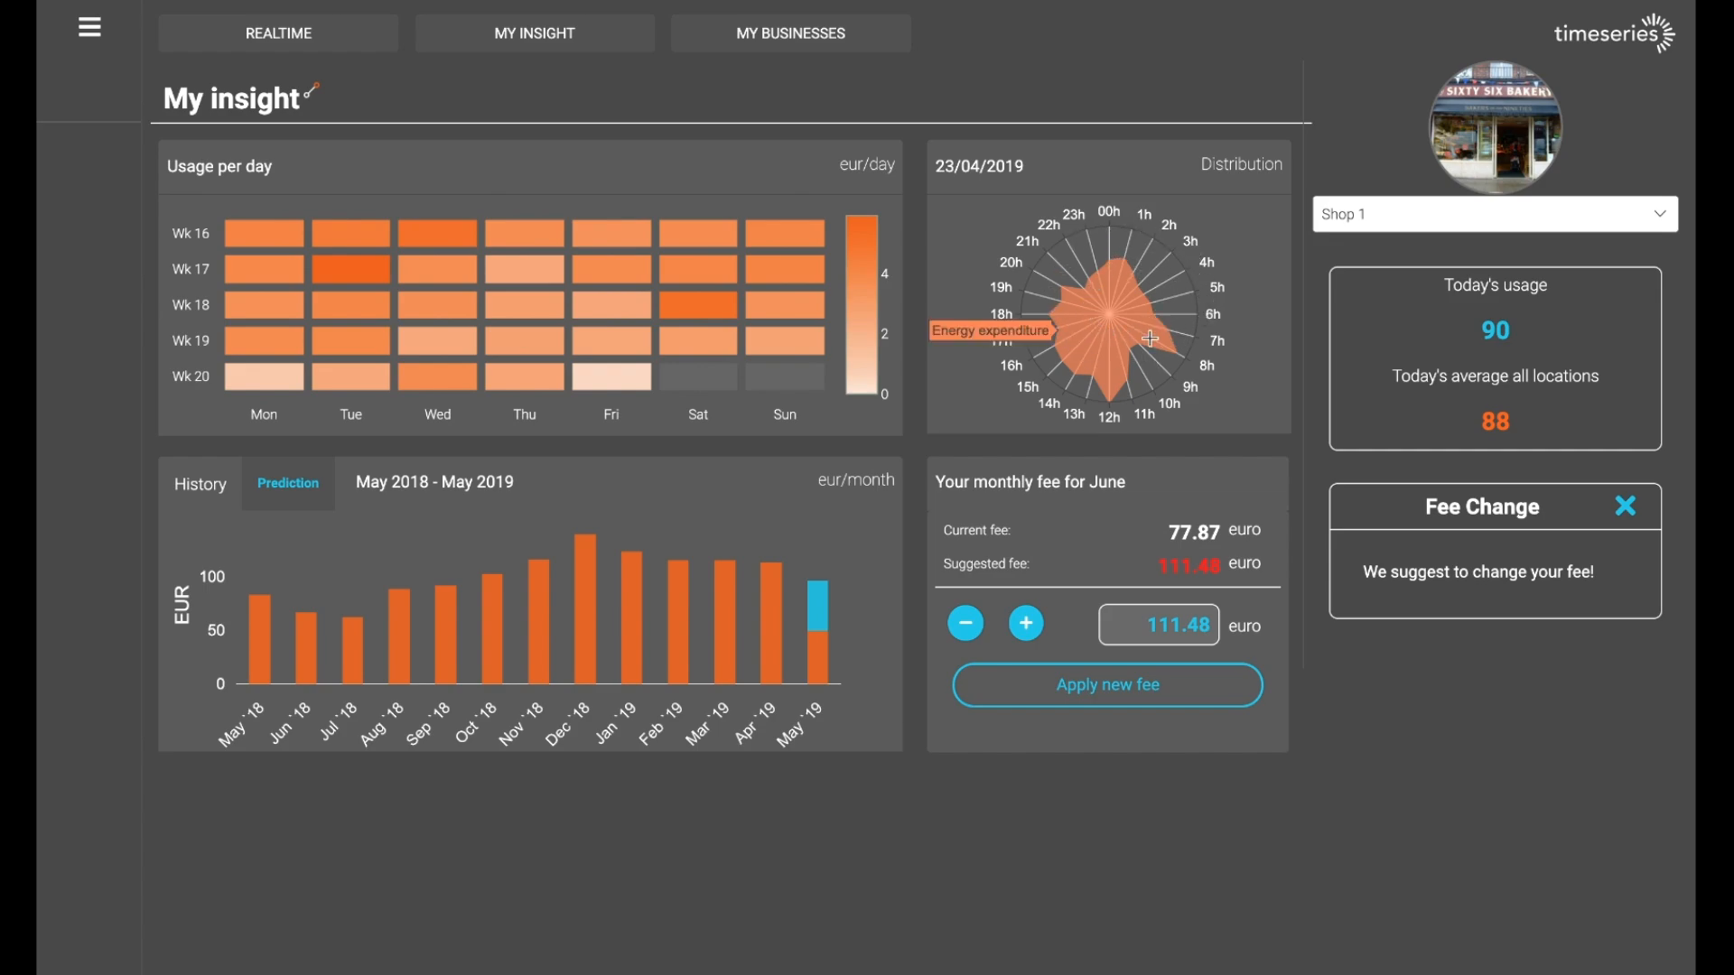
mouse_move(1008, 520)
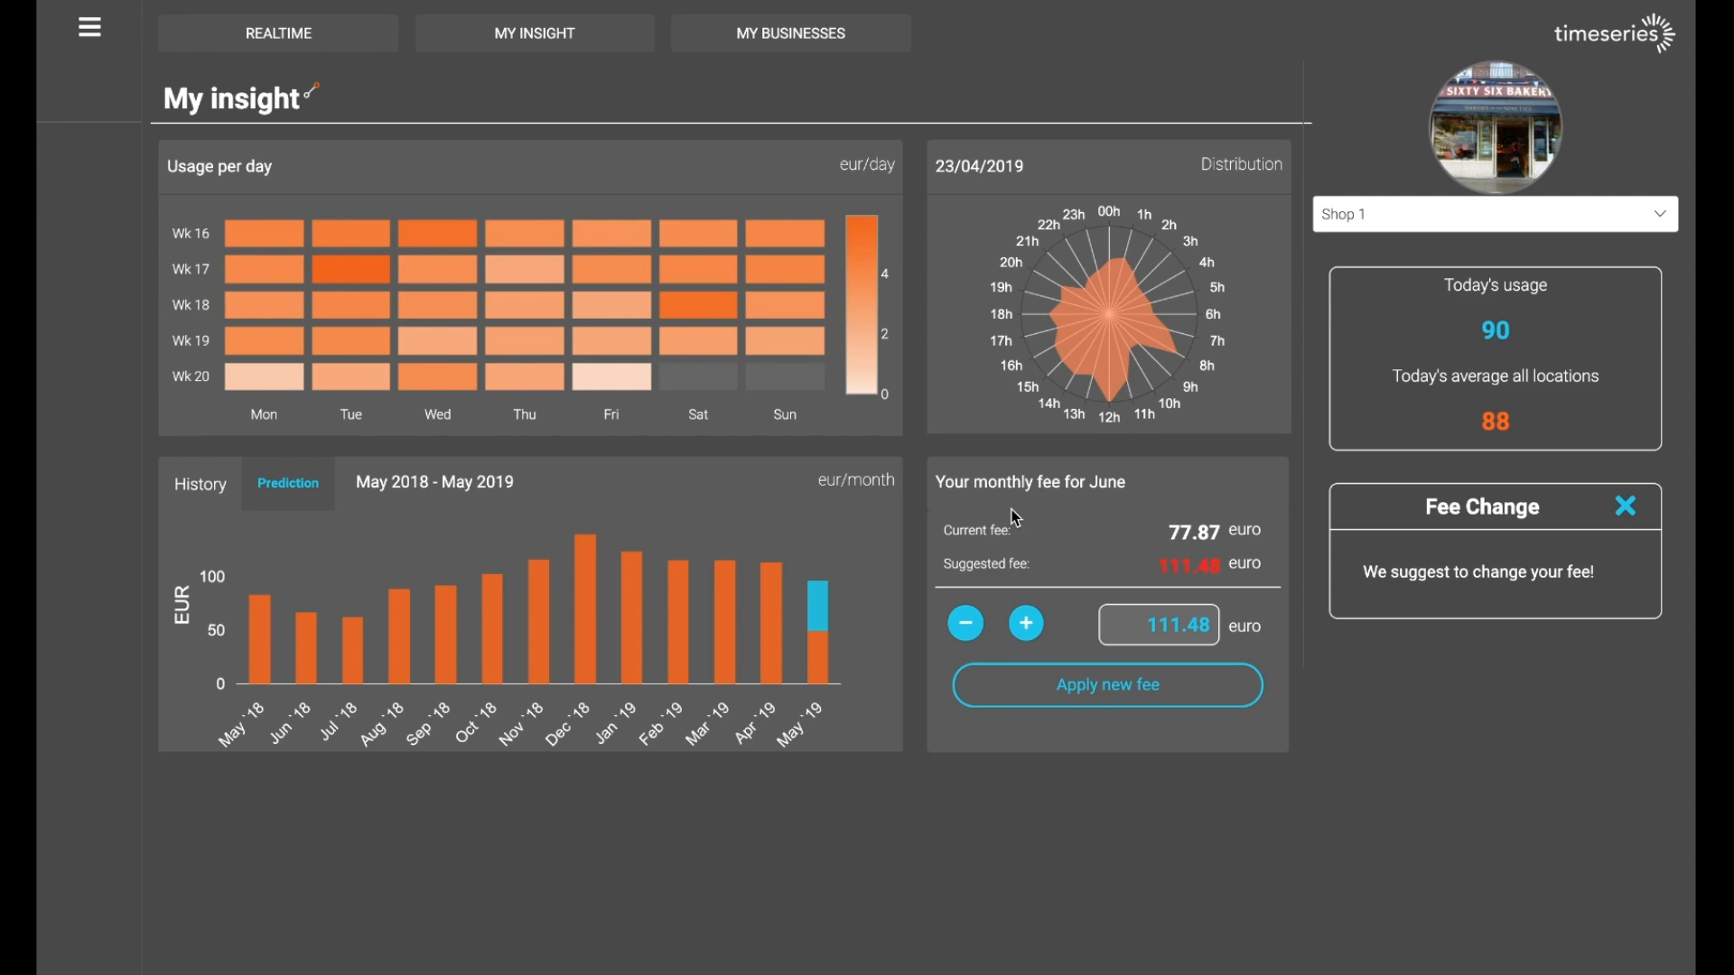
mouse_move(915, 455)
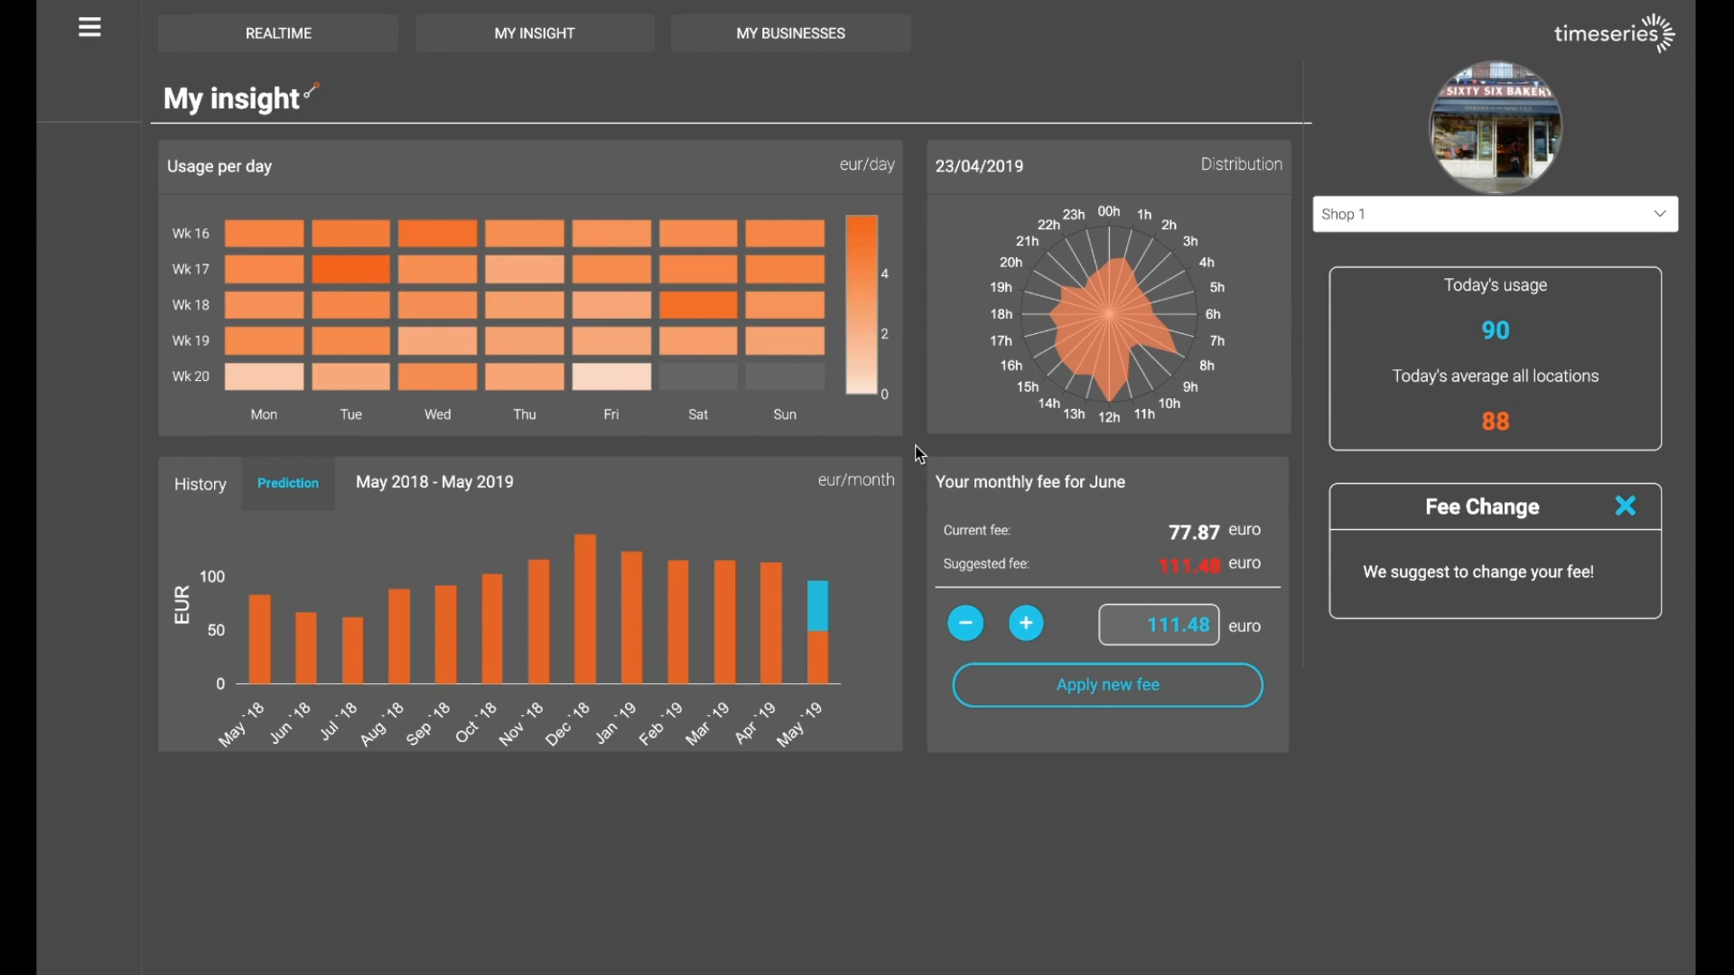
mouse_move(415, 730)
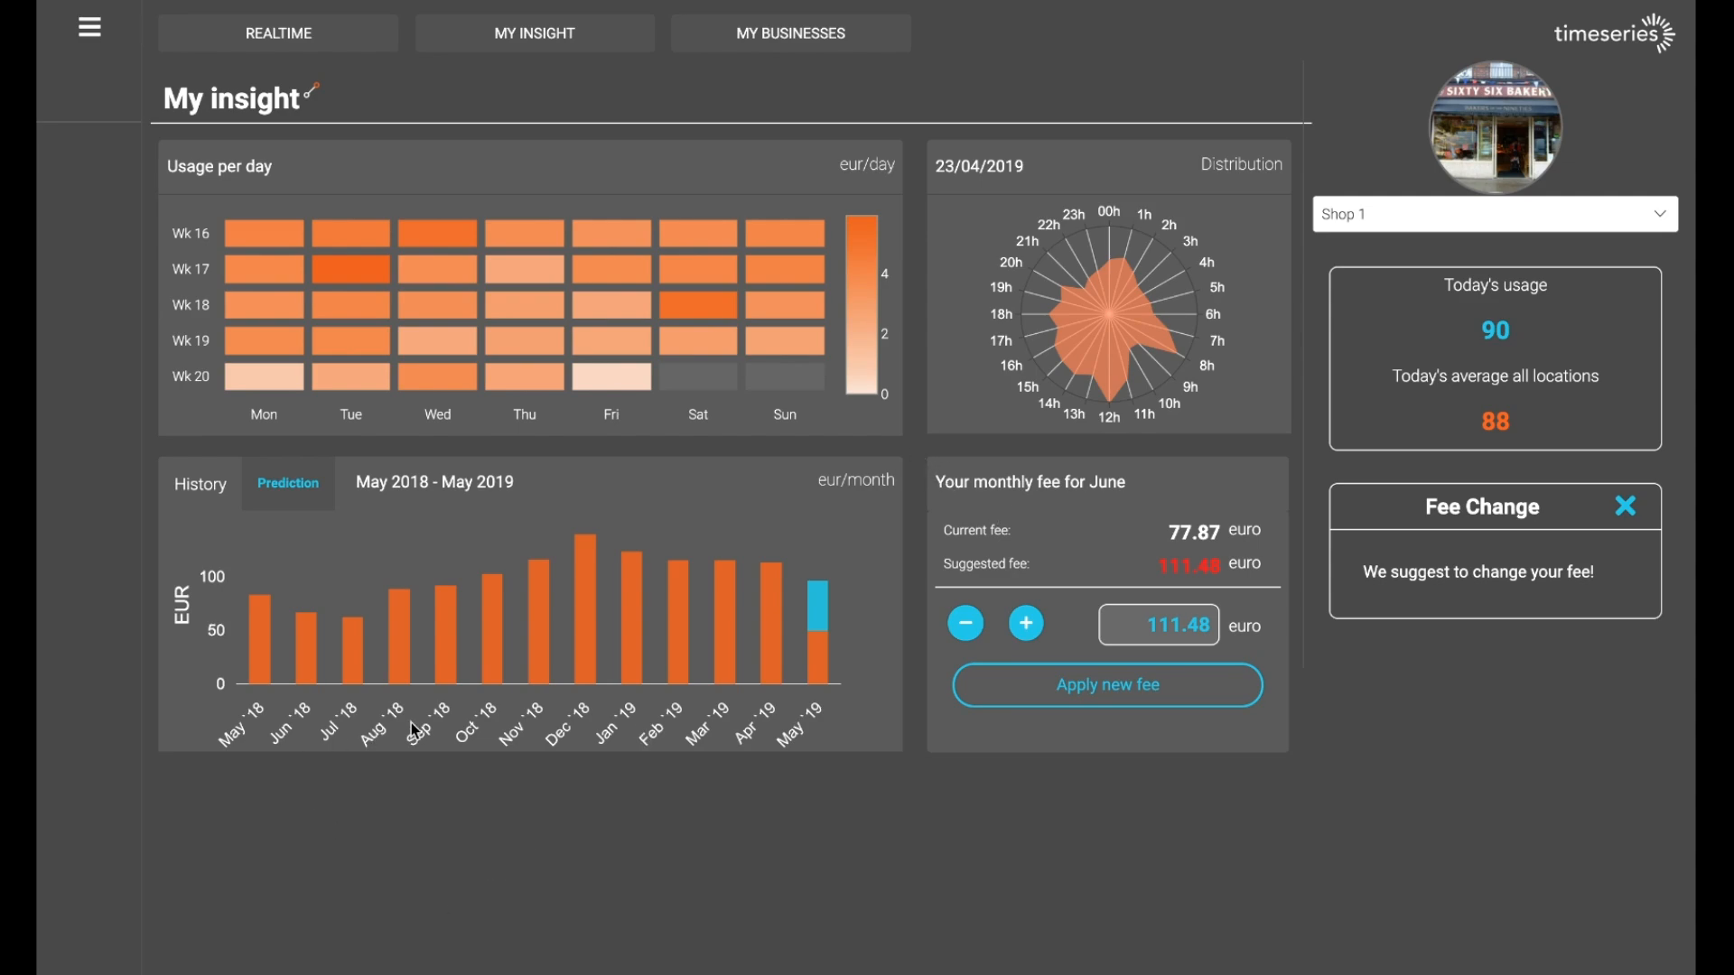
mouse_move(524, 661)
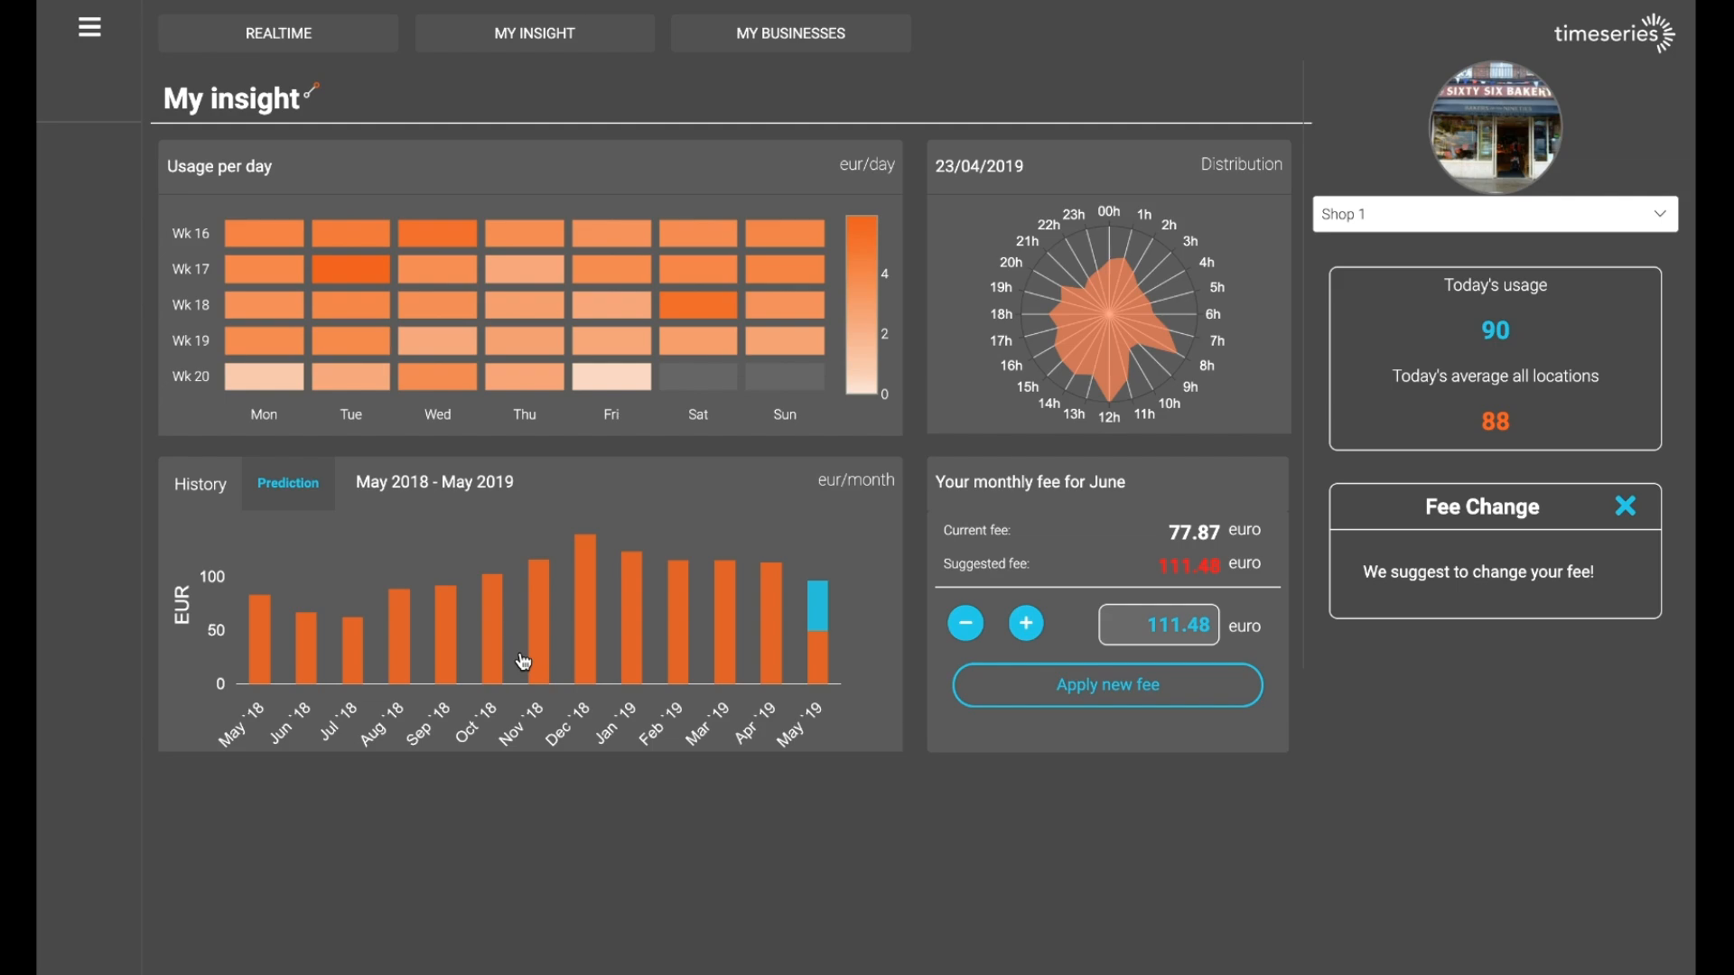
mouse_move(263, 652)
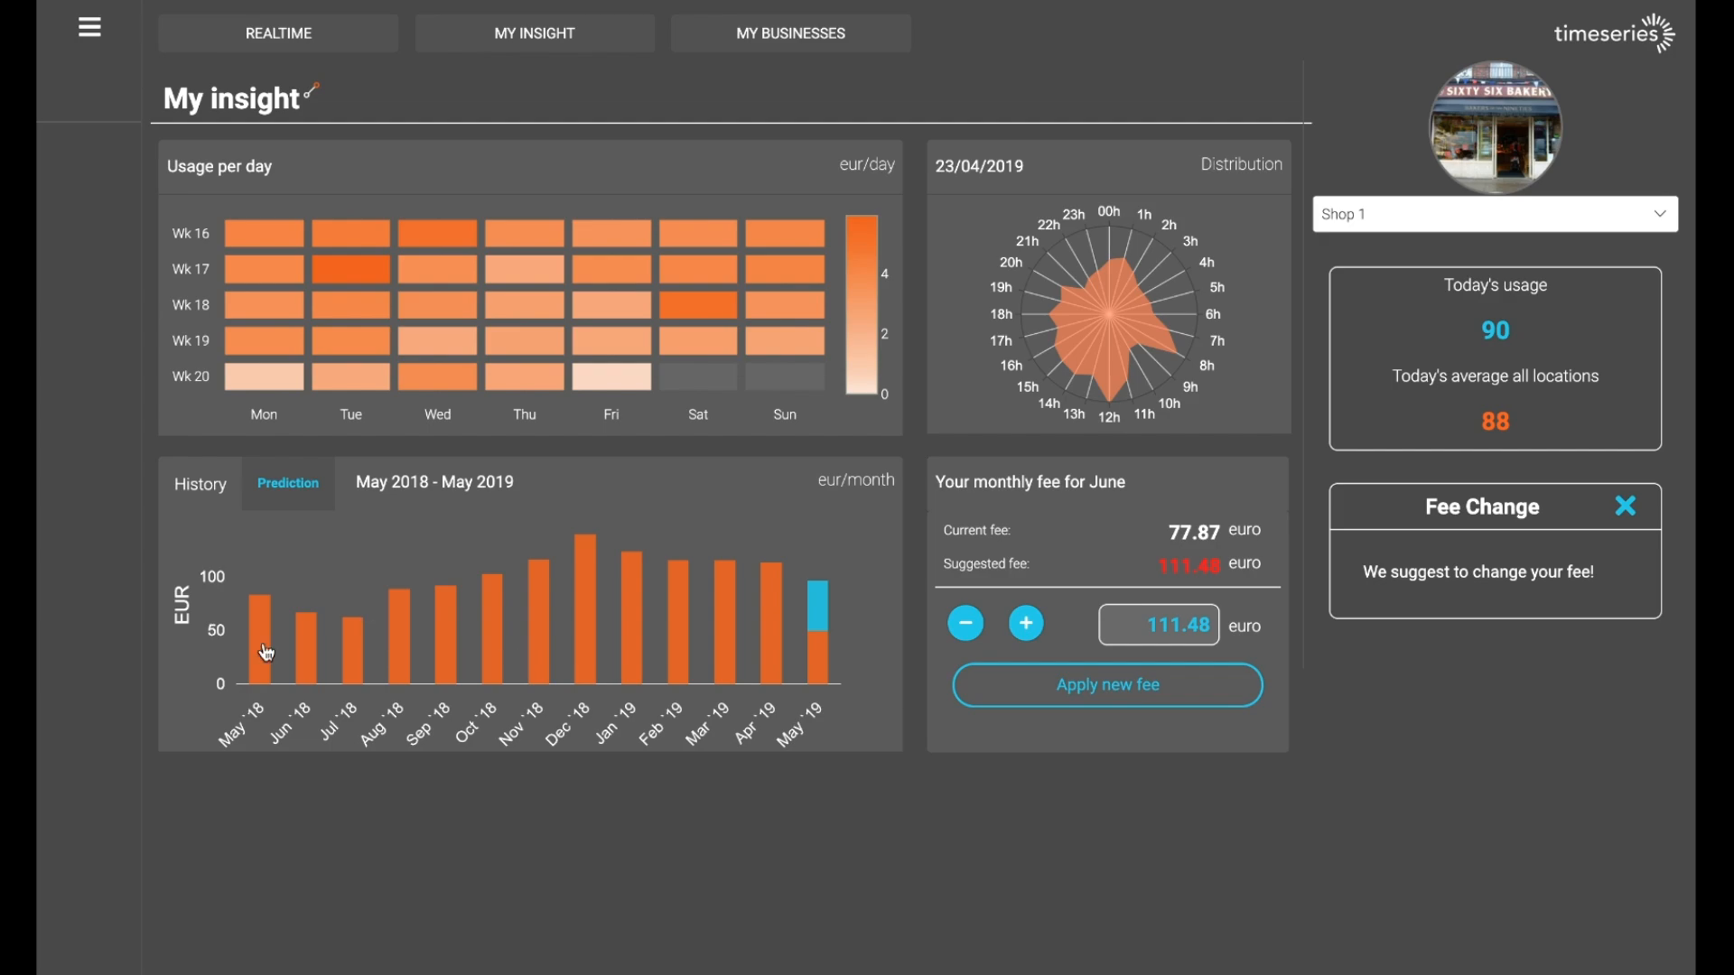
mouse_move(778, 666)
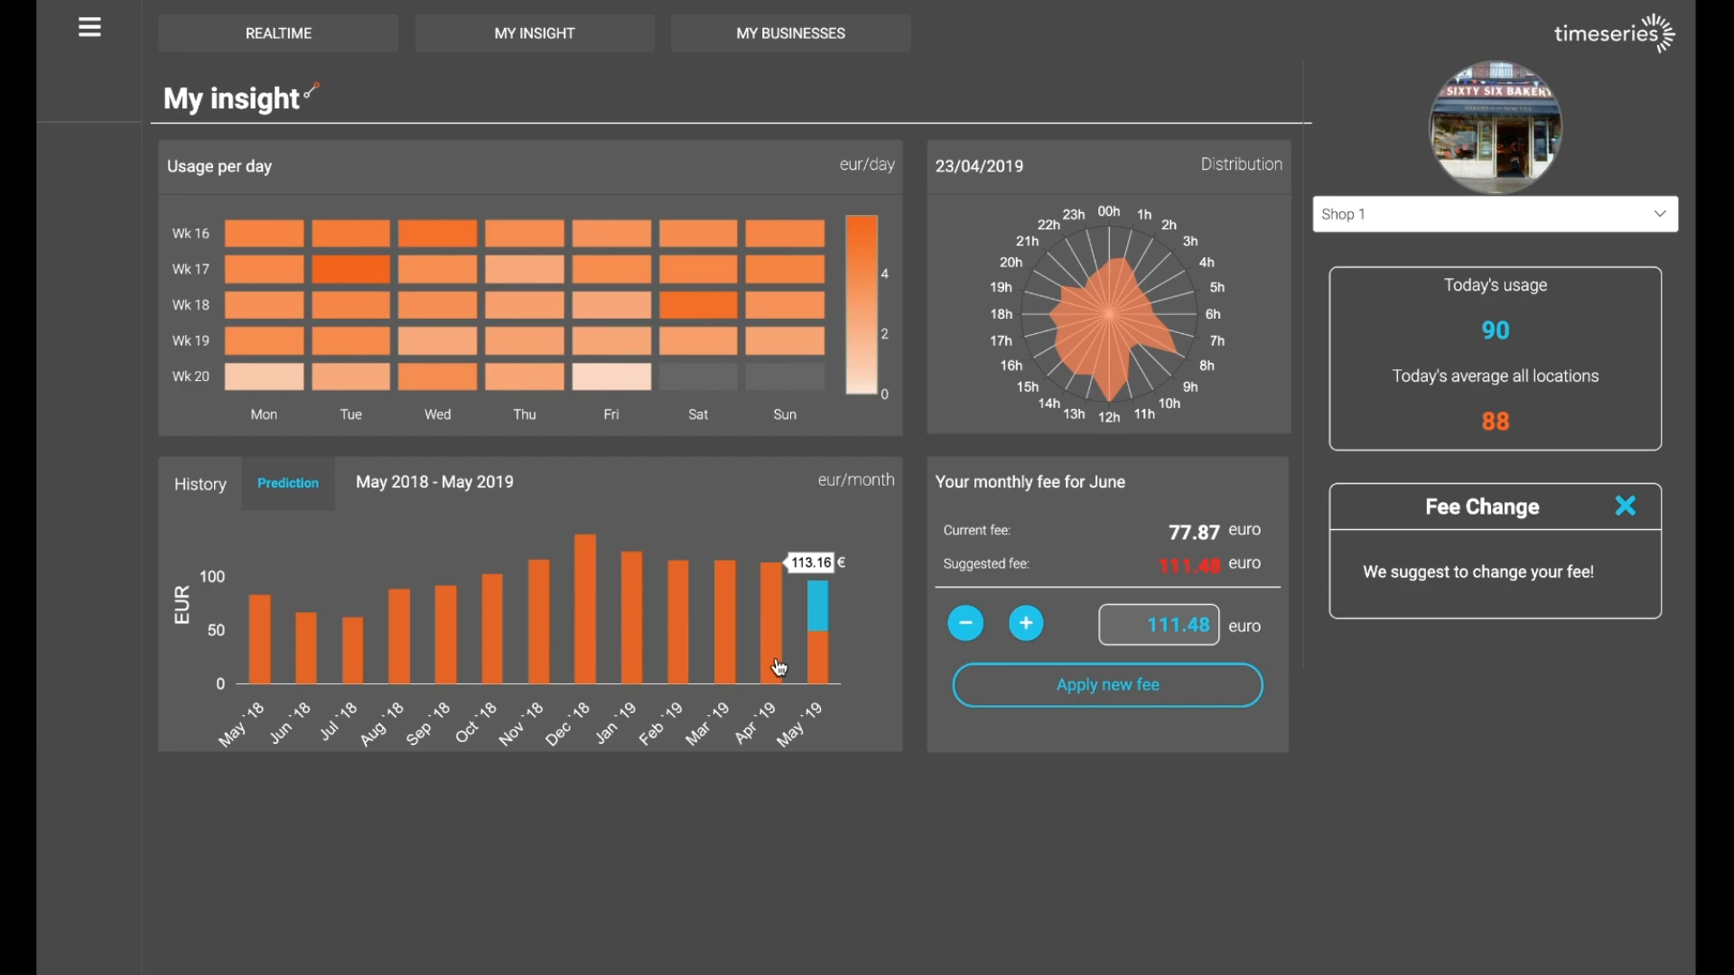
mouse_move(816, 593)
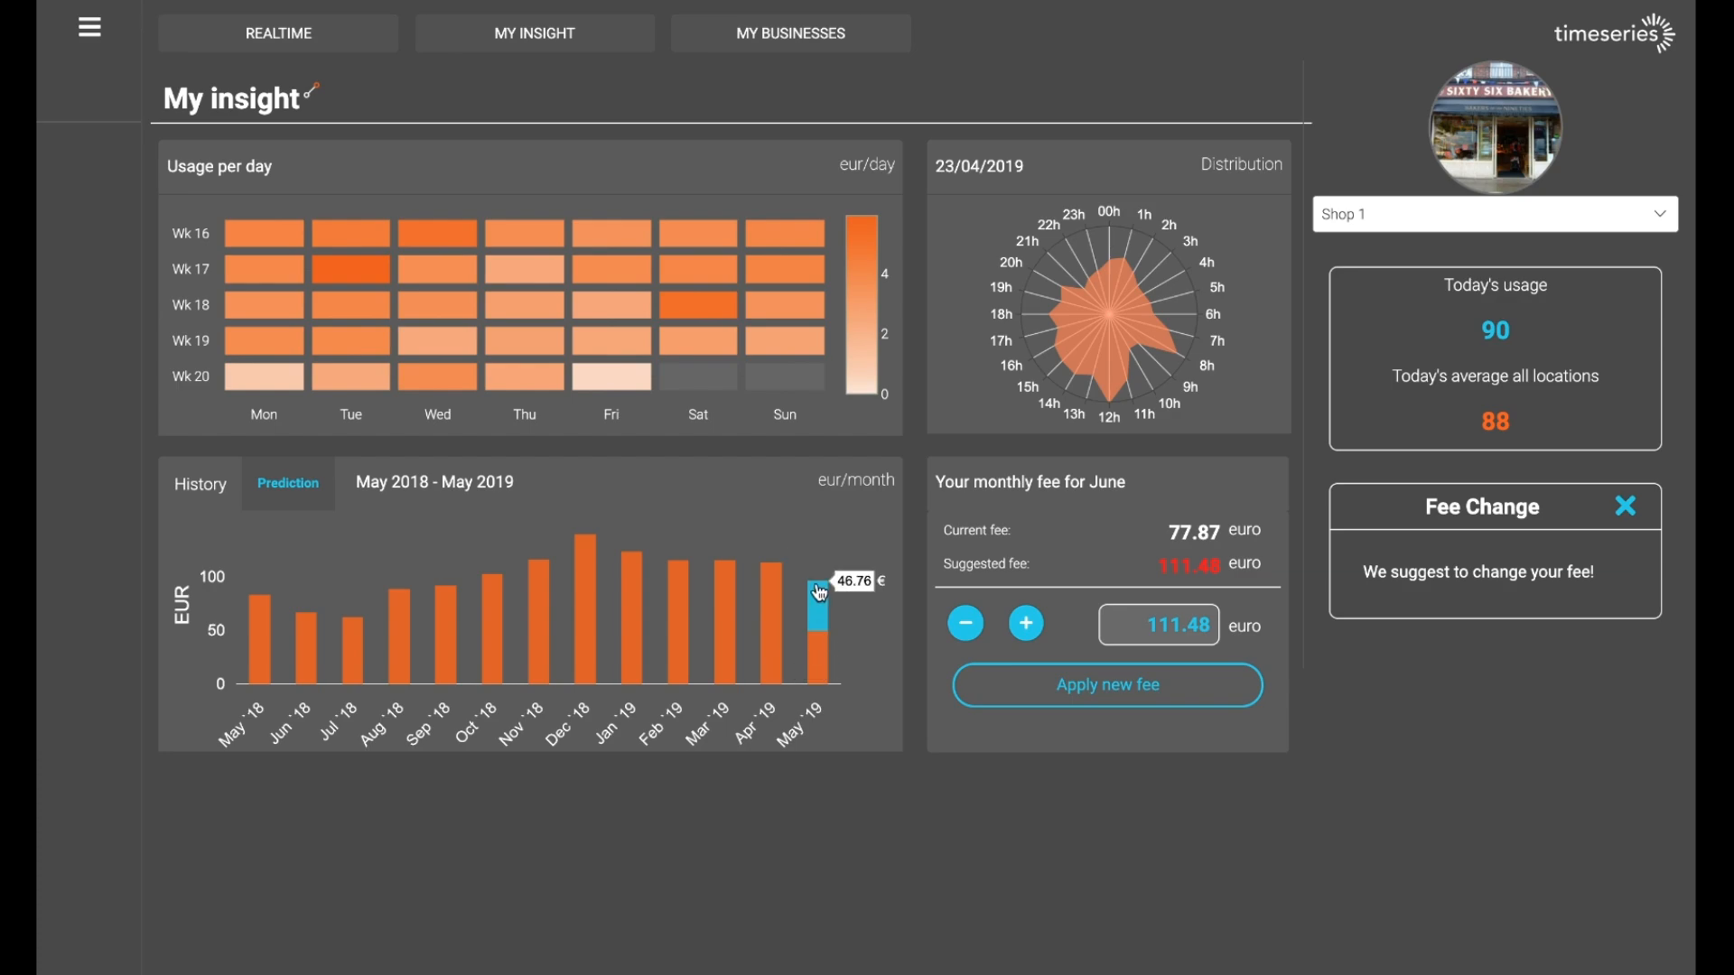
- View the March 2019–April 2020 cost prediction and apply the suggested 111.48 euro June fee
click(287, 484)
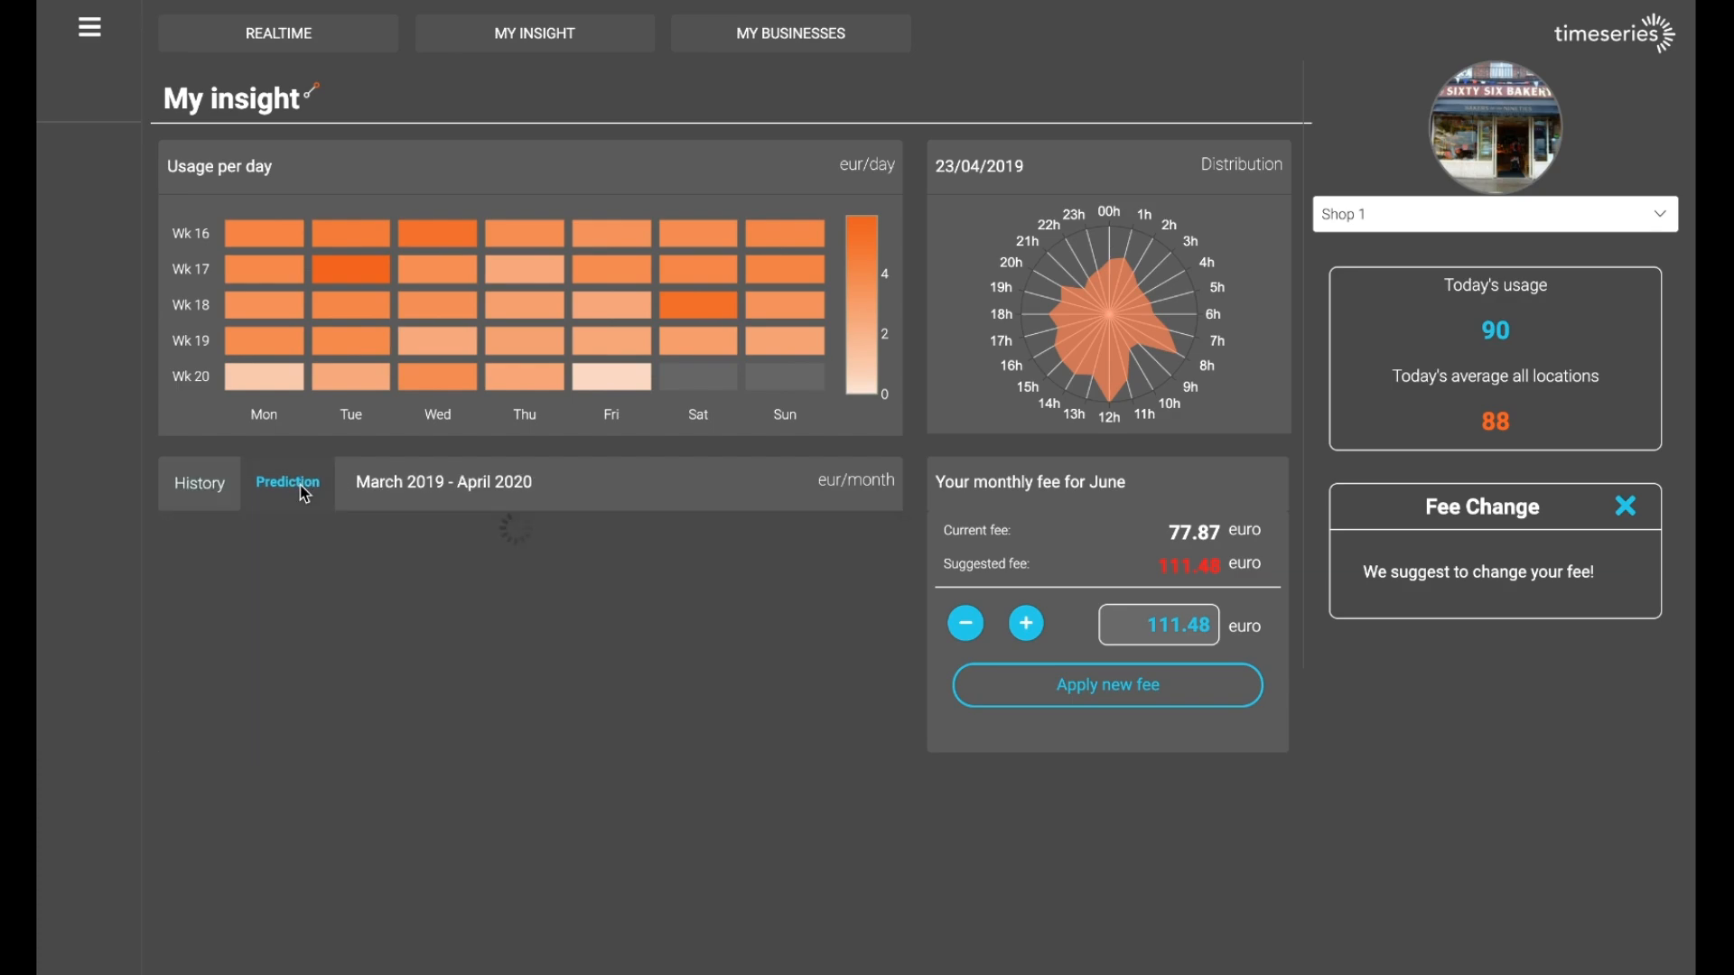
click(199, 482)
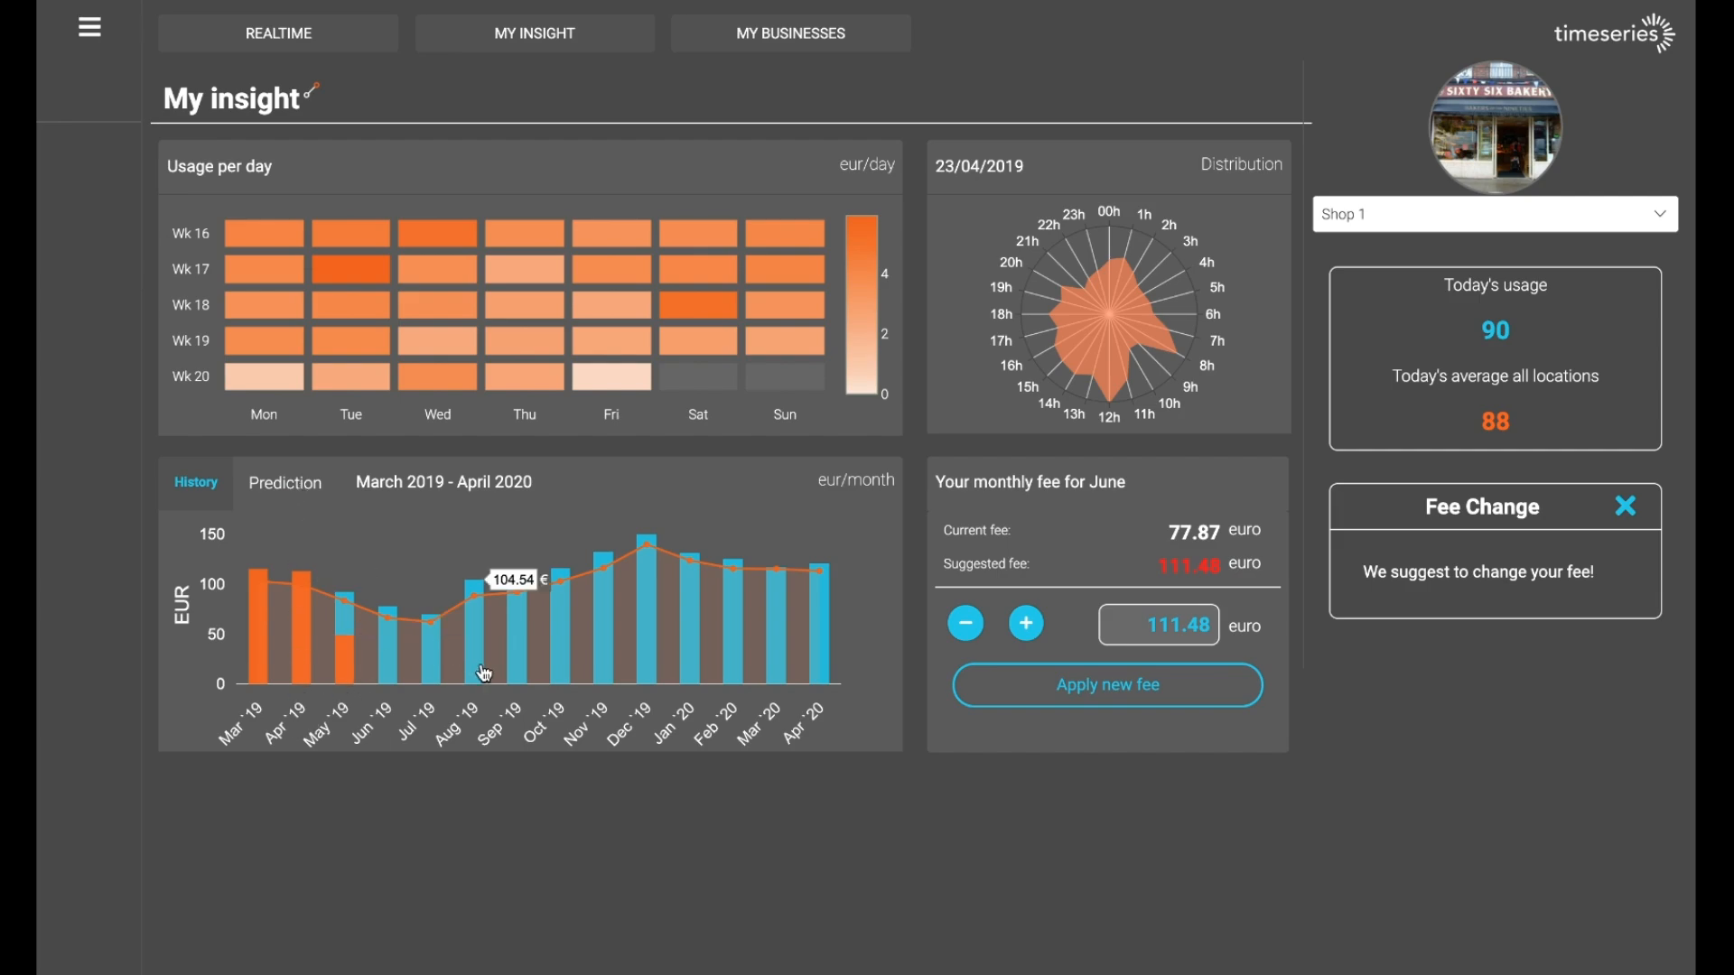
mouse_move(719, 567)
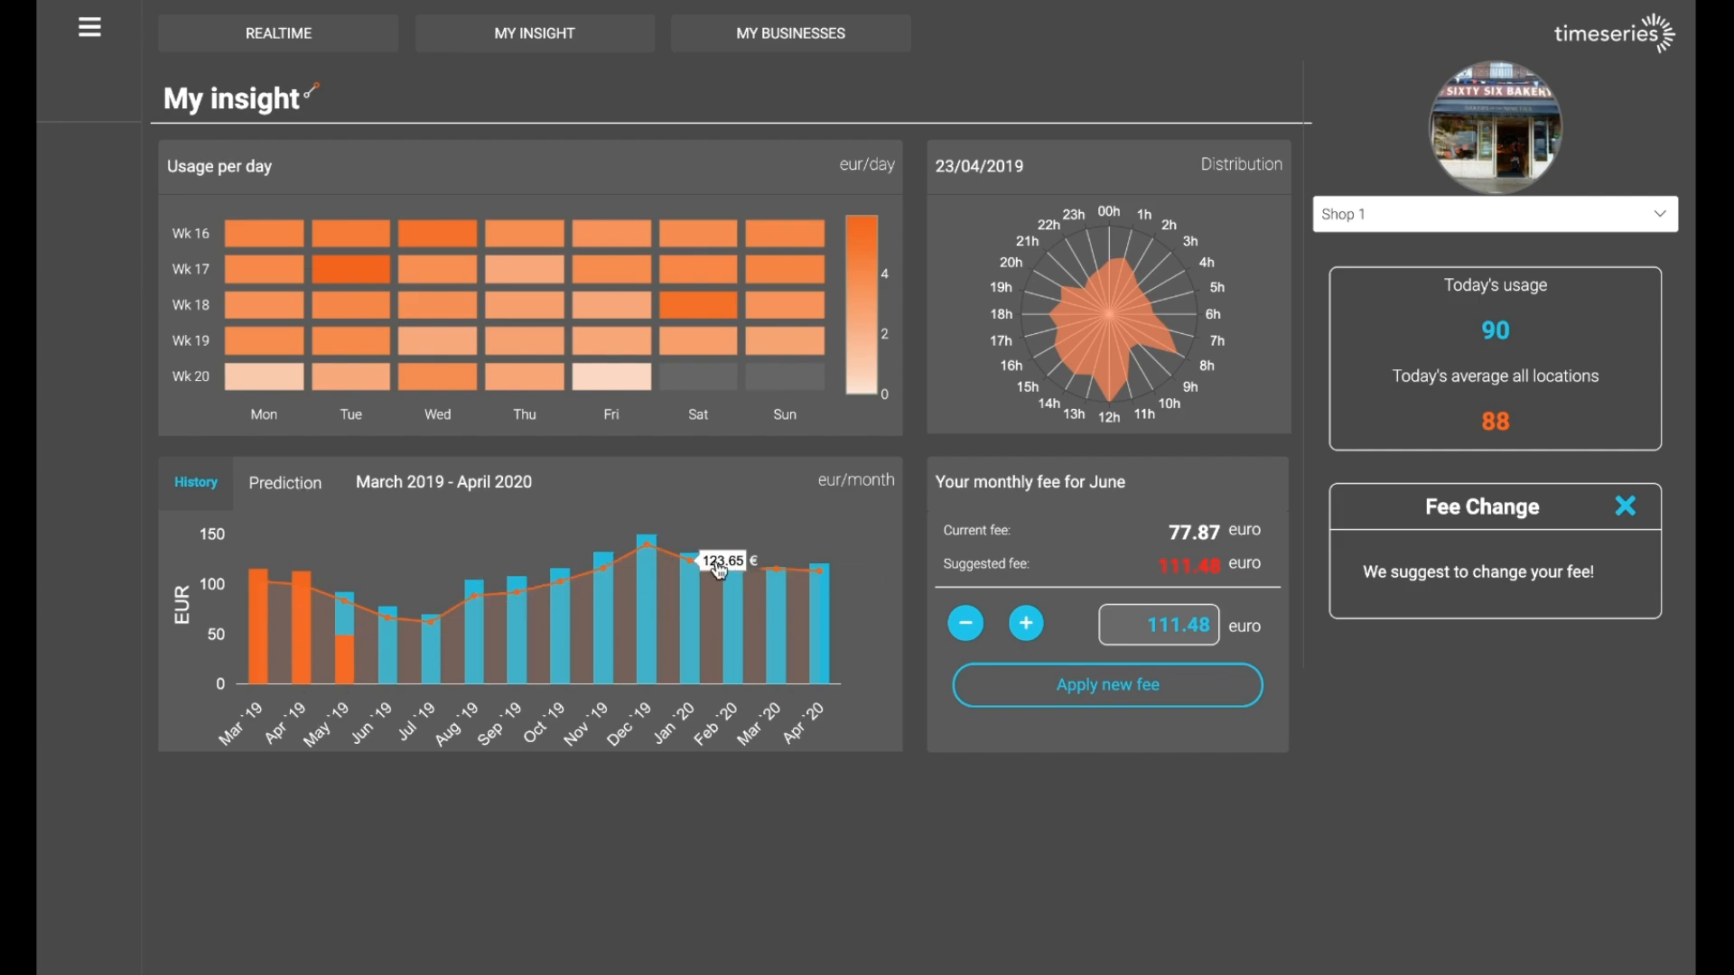
mouse_move(762, 569)
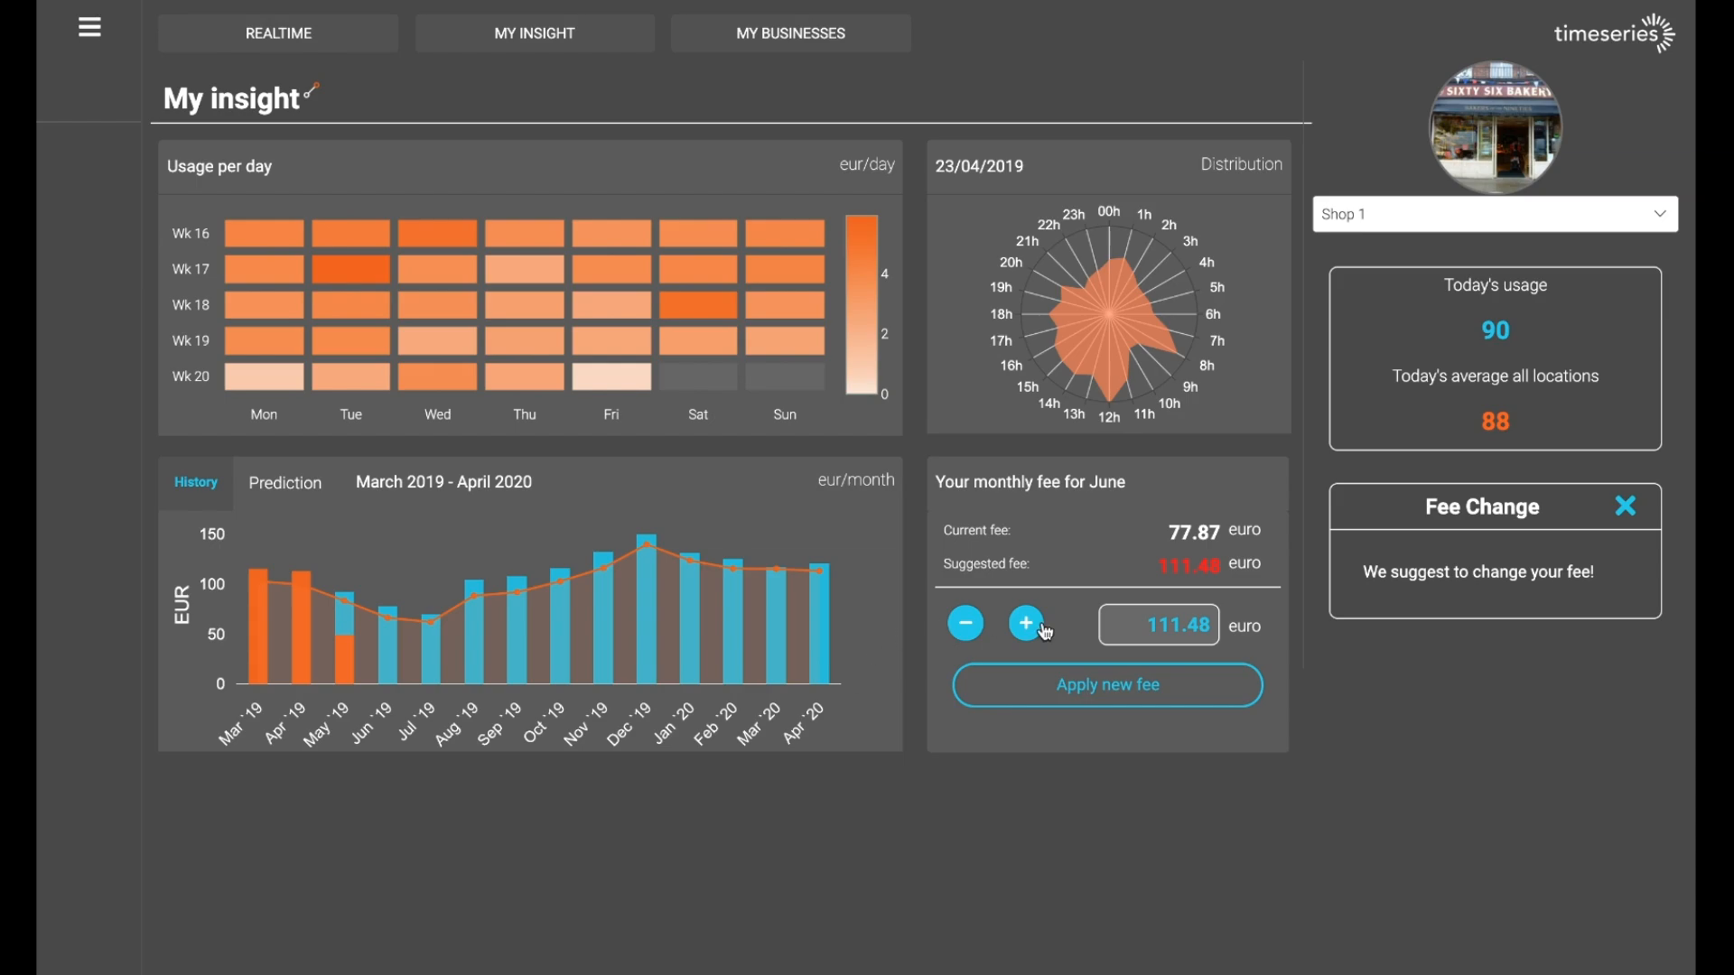
mouse_move(1215, 699)
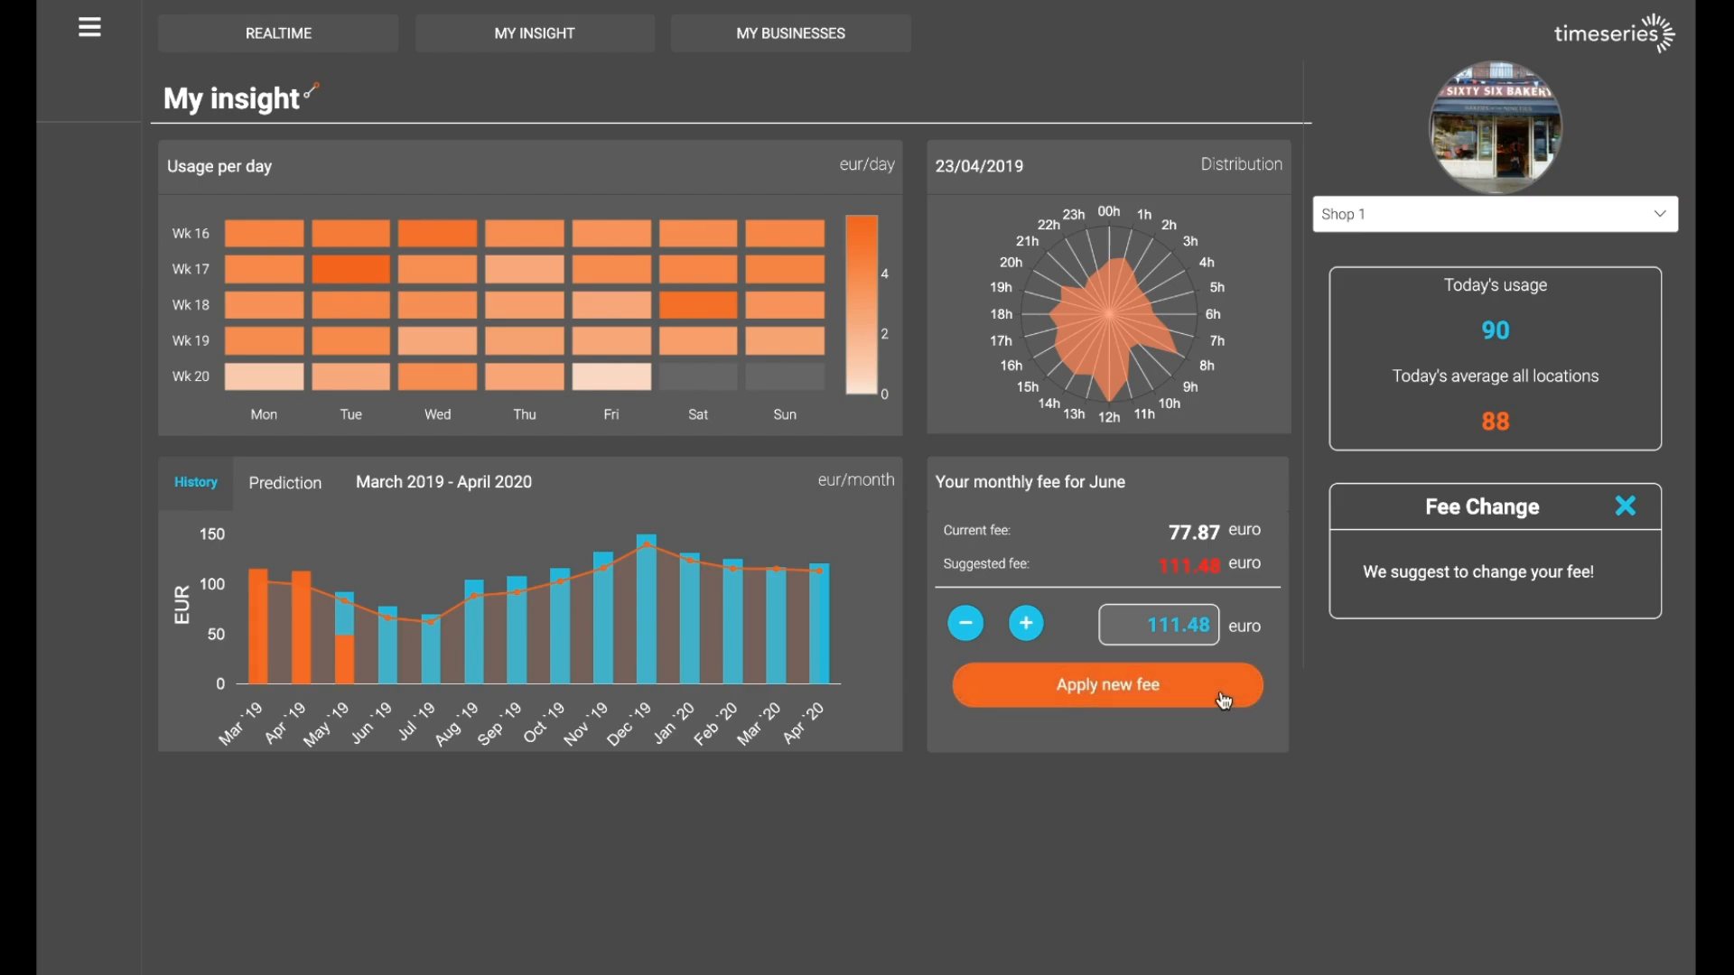
click(1105, 686)
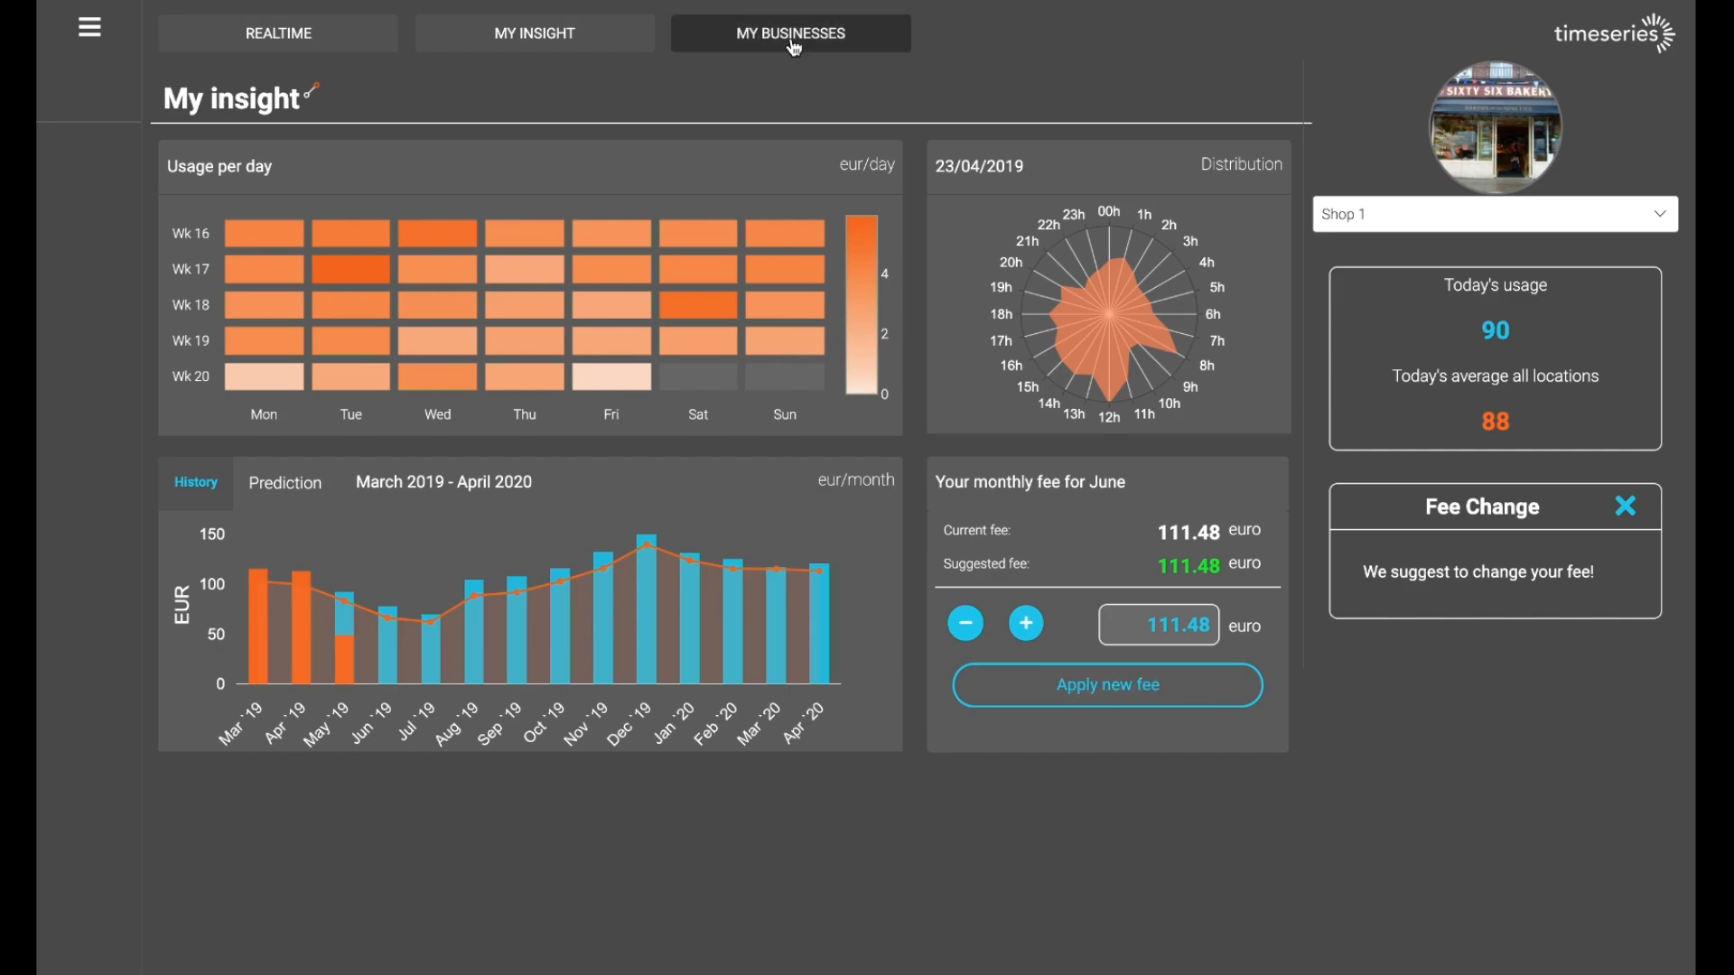
- Show the My businesses comparison of usage and cost per m² for Shops 1–3
click(789, 33)
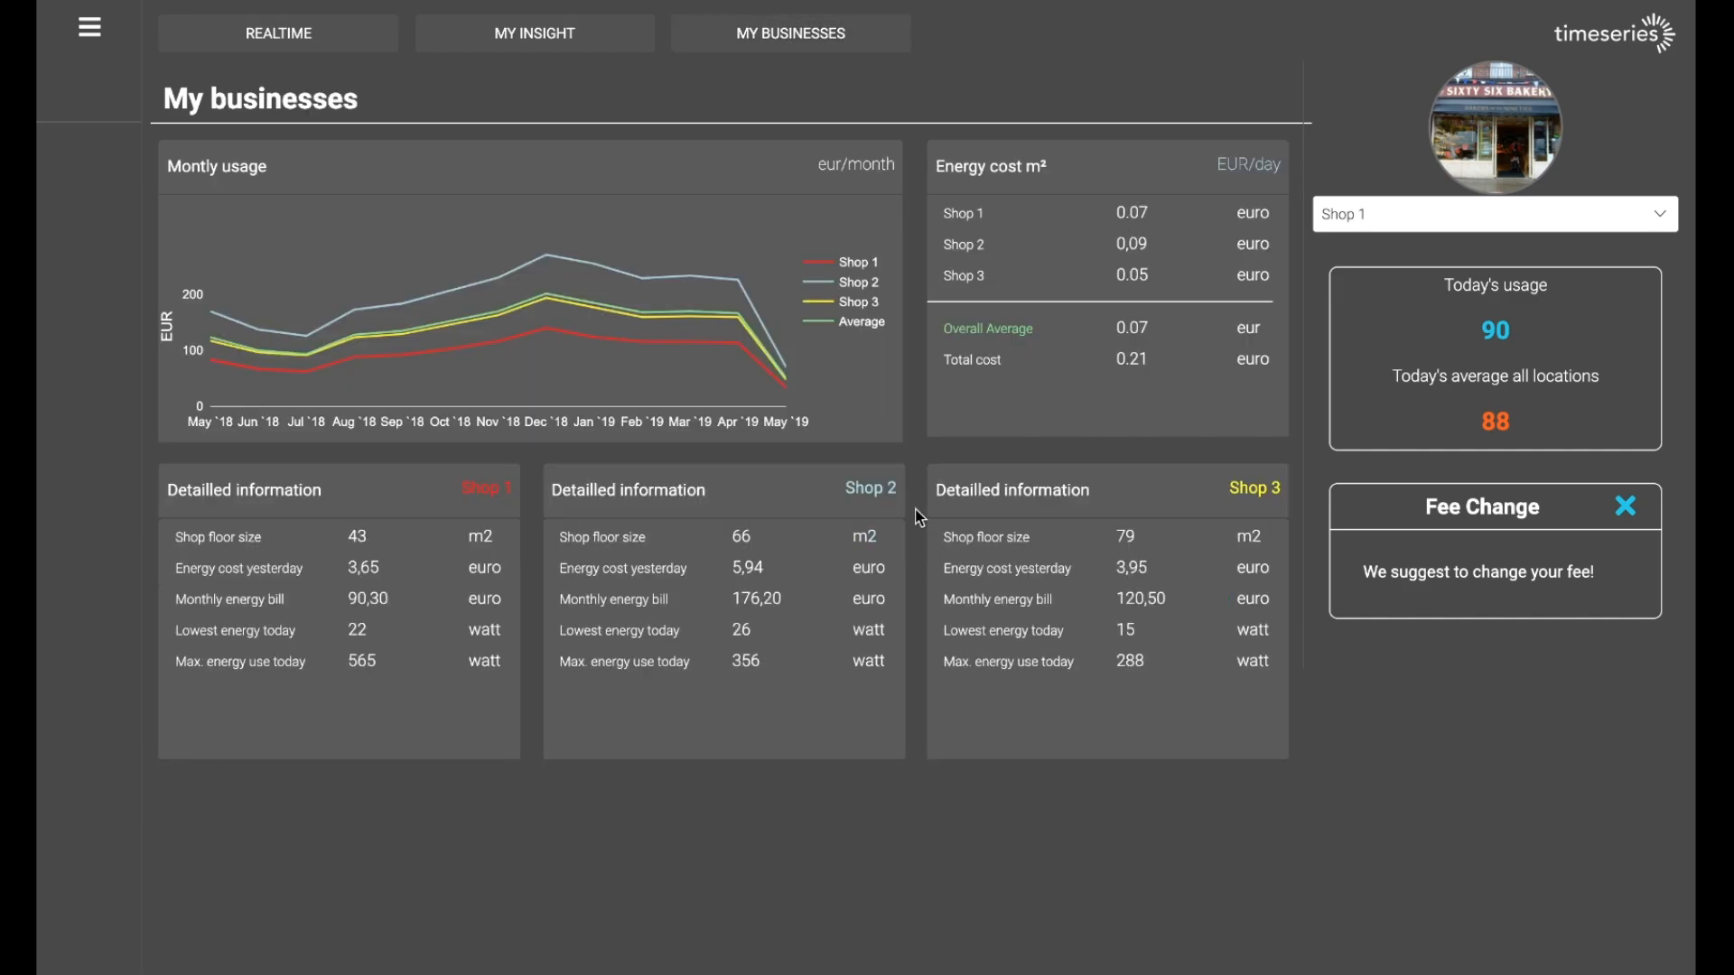
mouse_move(922, 598)
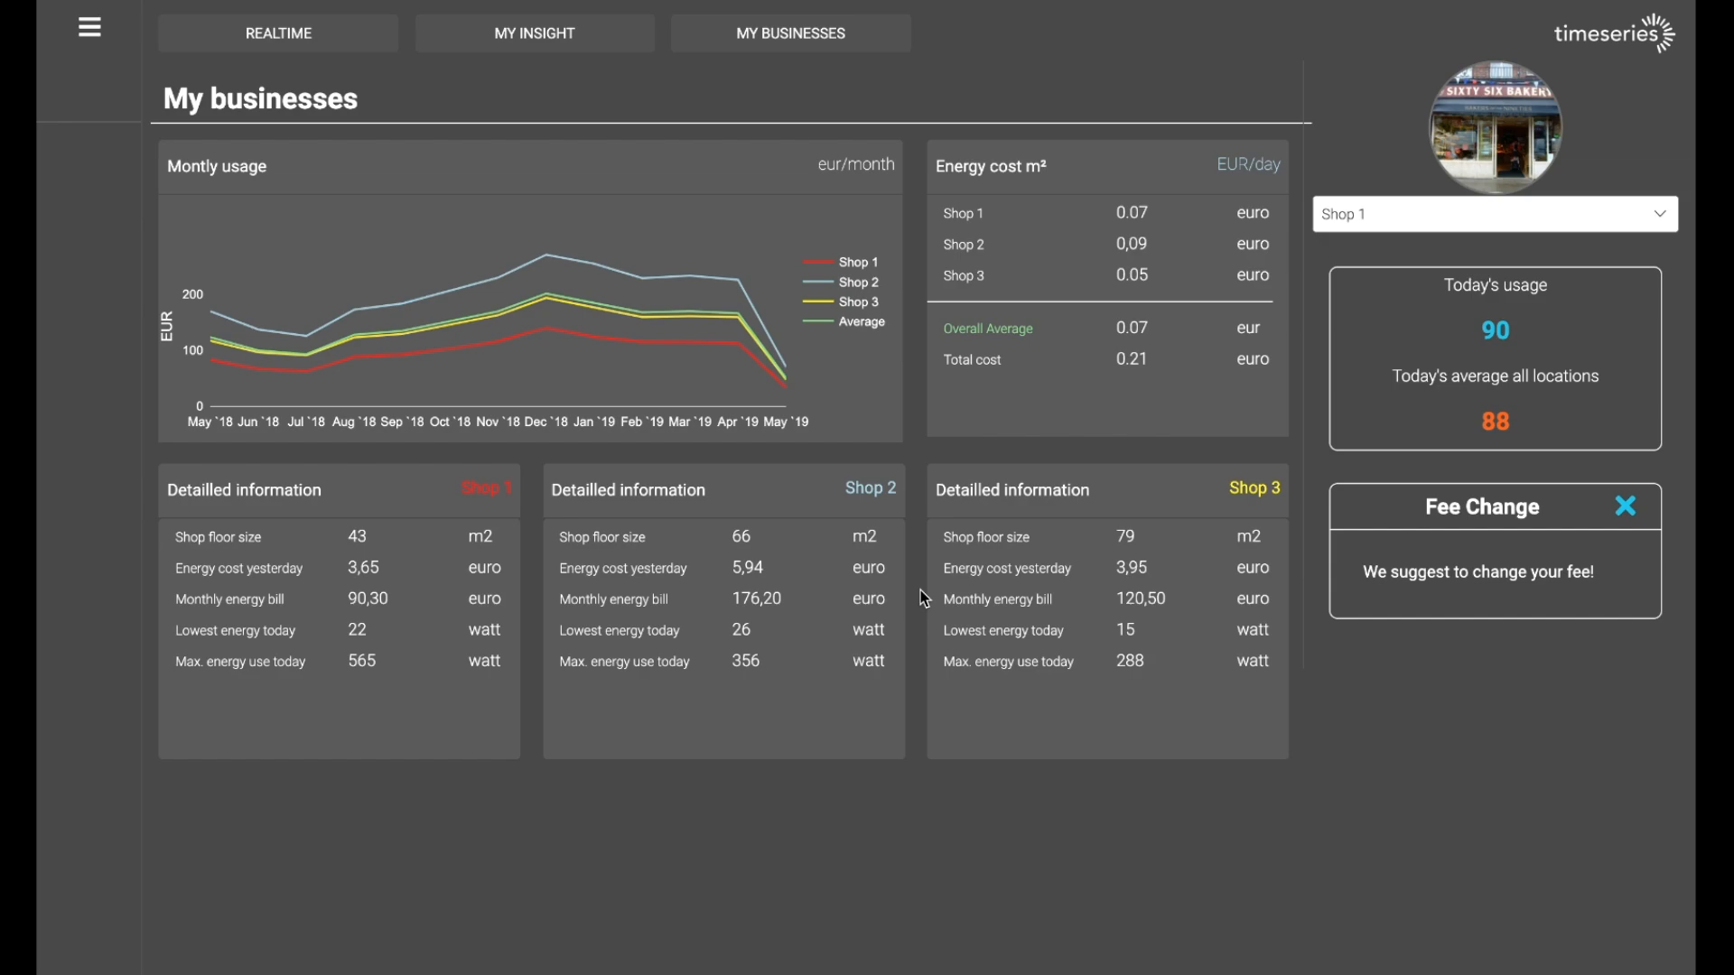
mouse_move(769, 139)
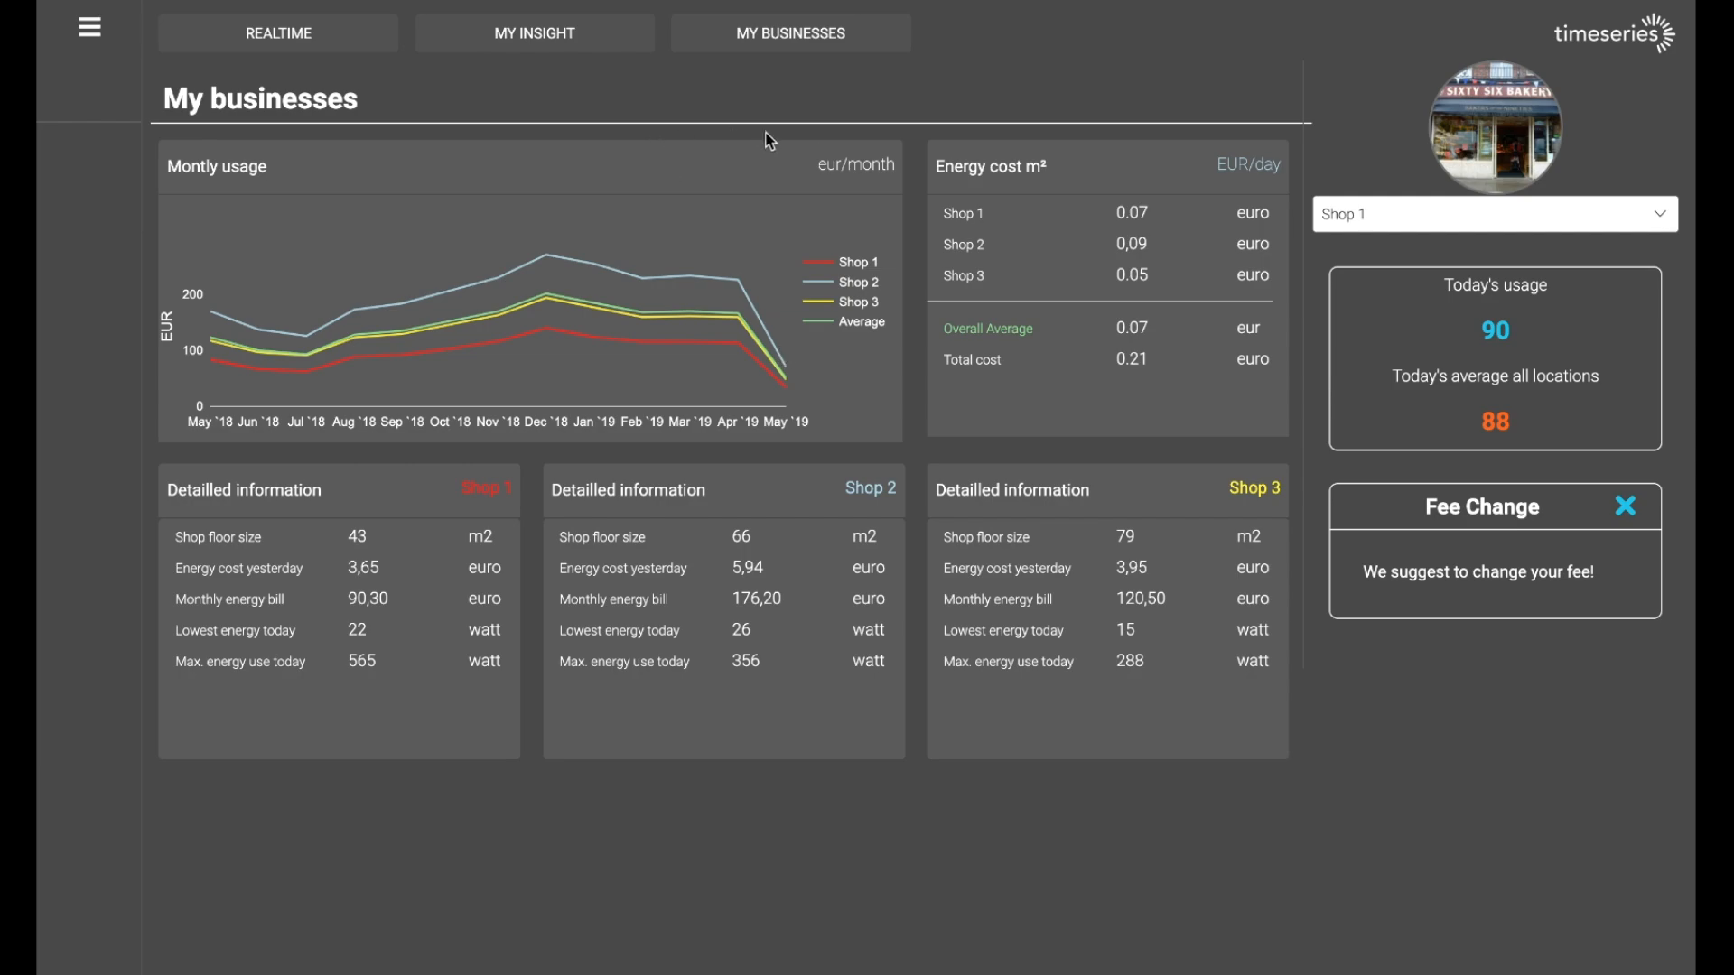
mouse_move(712, 233)
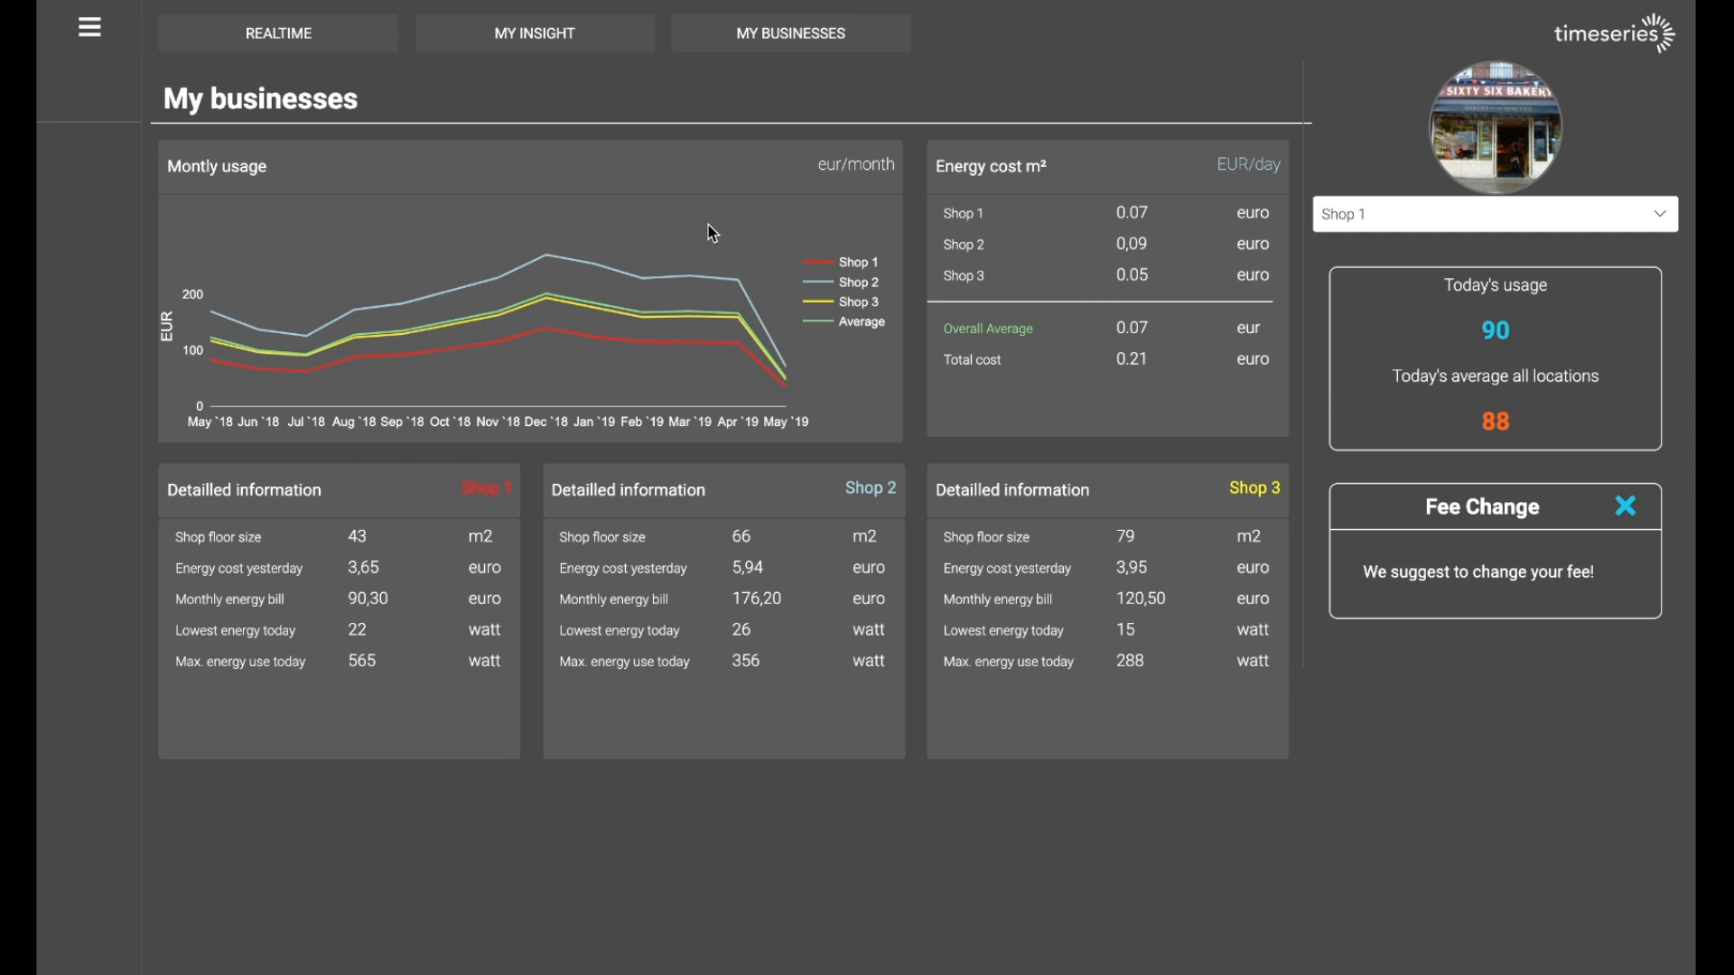
mouse_move(811, 369)
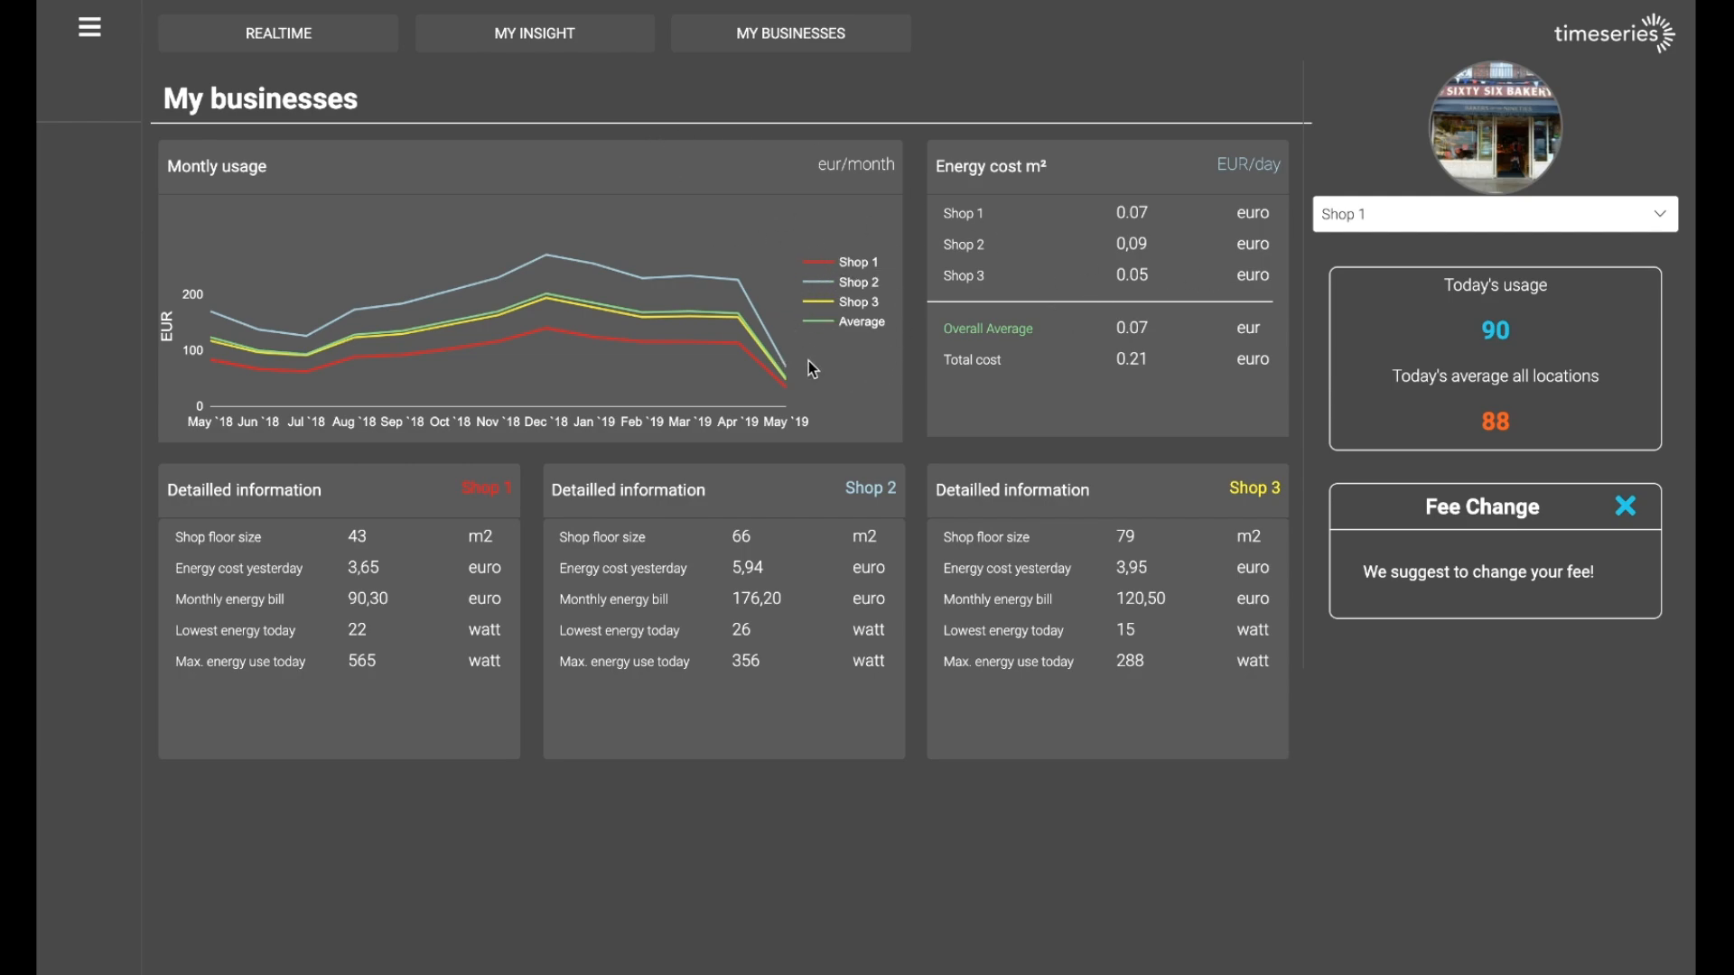
mouse_move(835, 405)
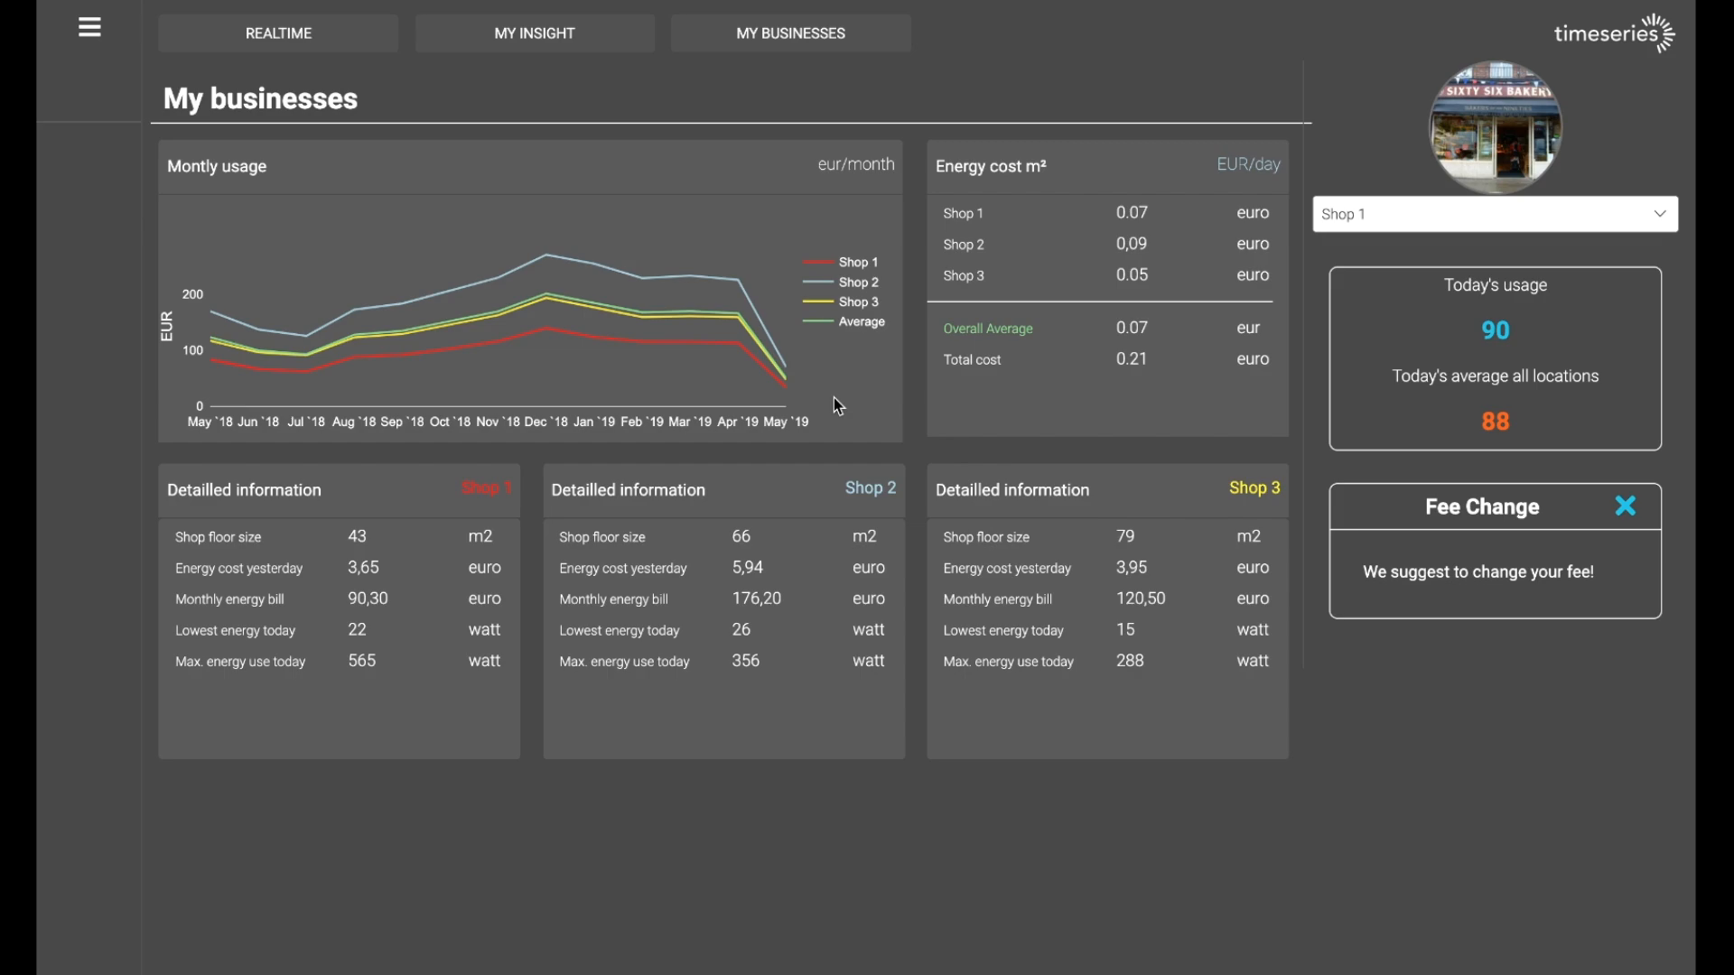
mouse_move(784, 424)
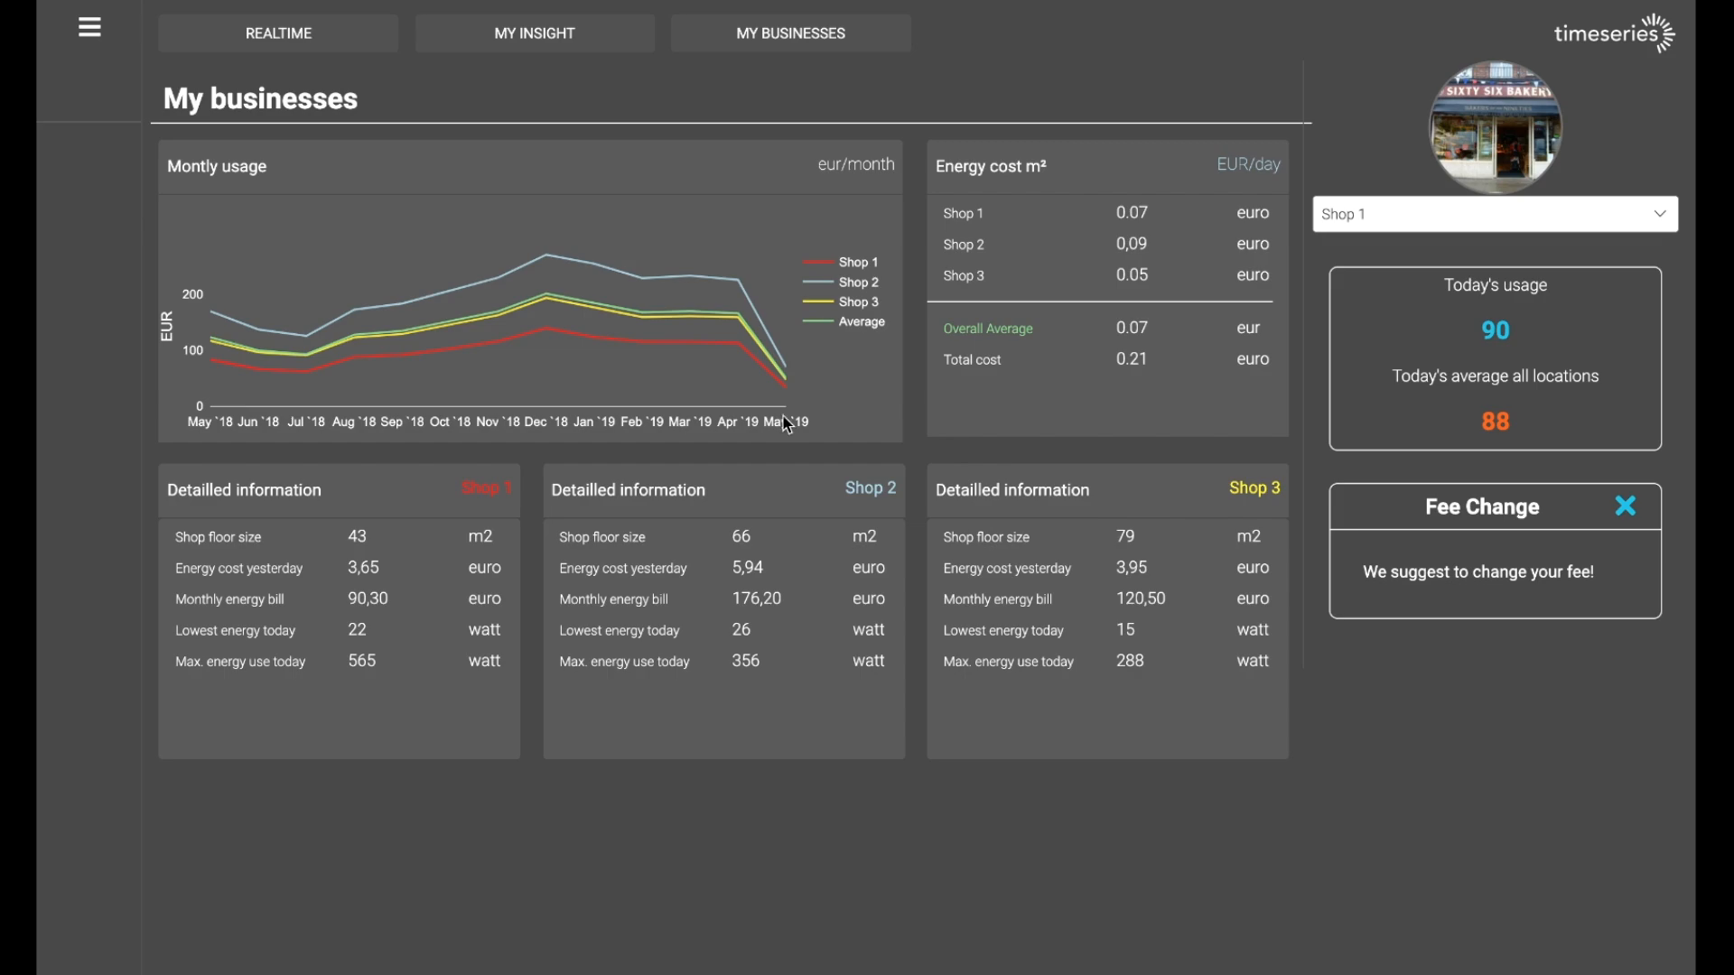
mouse_move(511, 666)
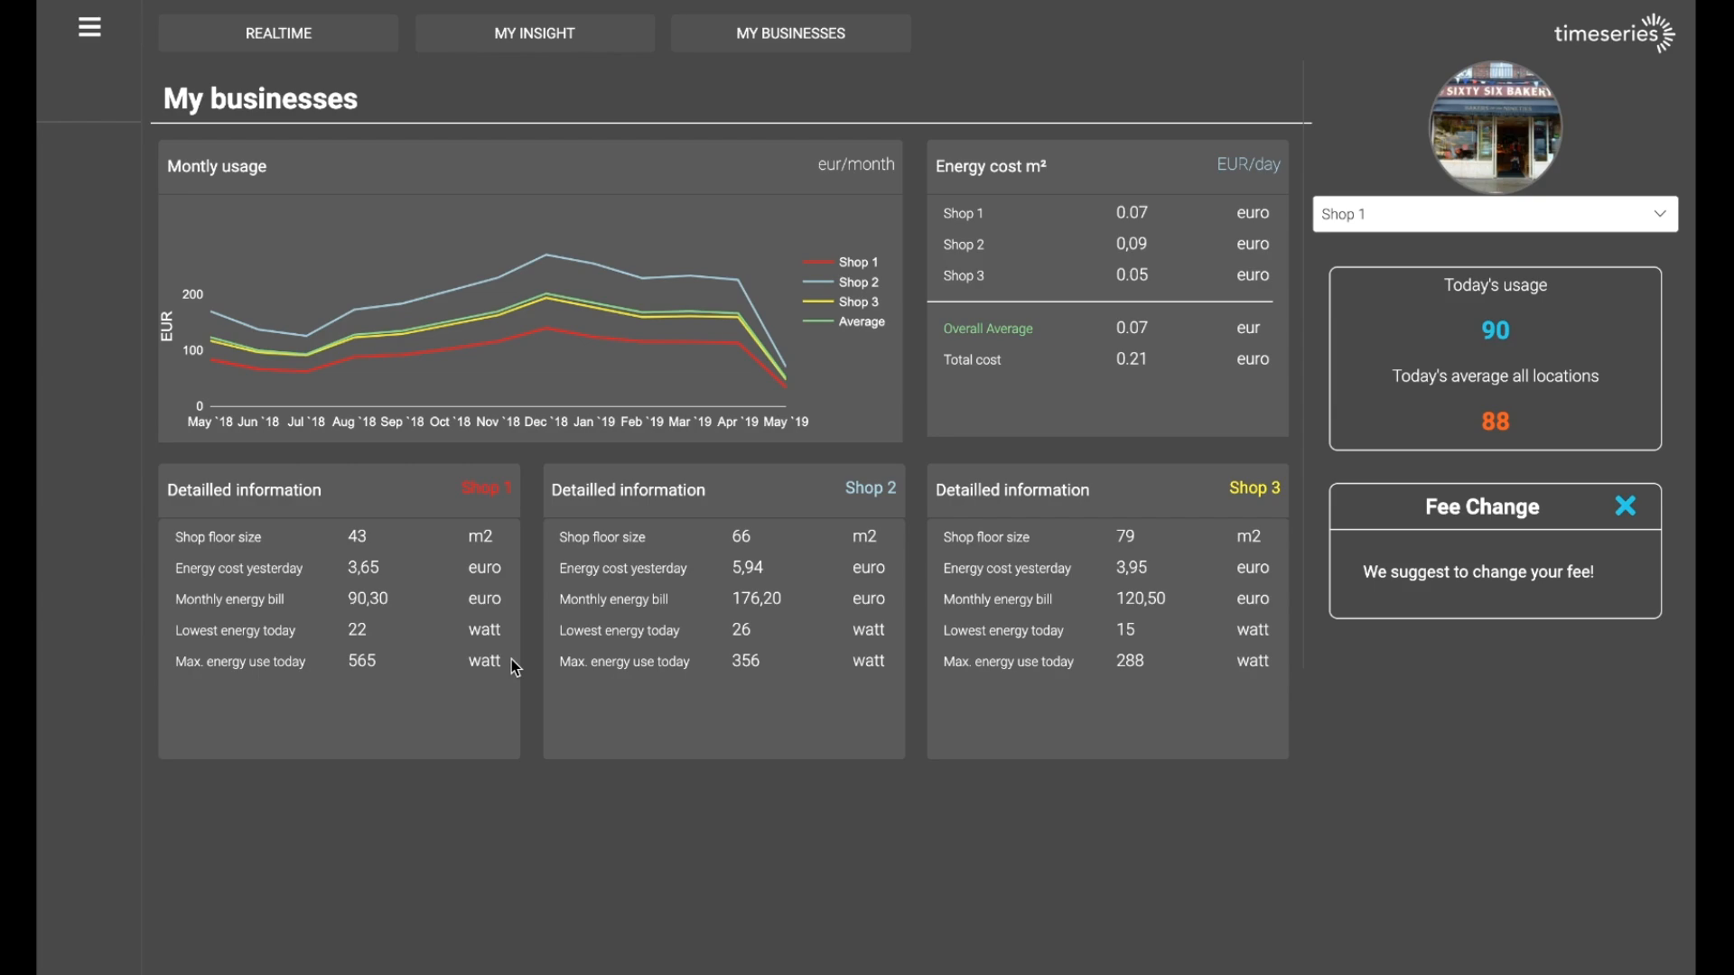
mouse_move(540, 645)
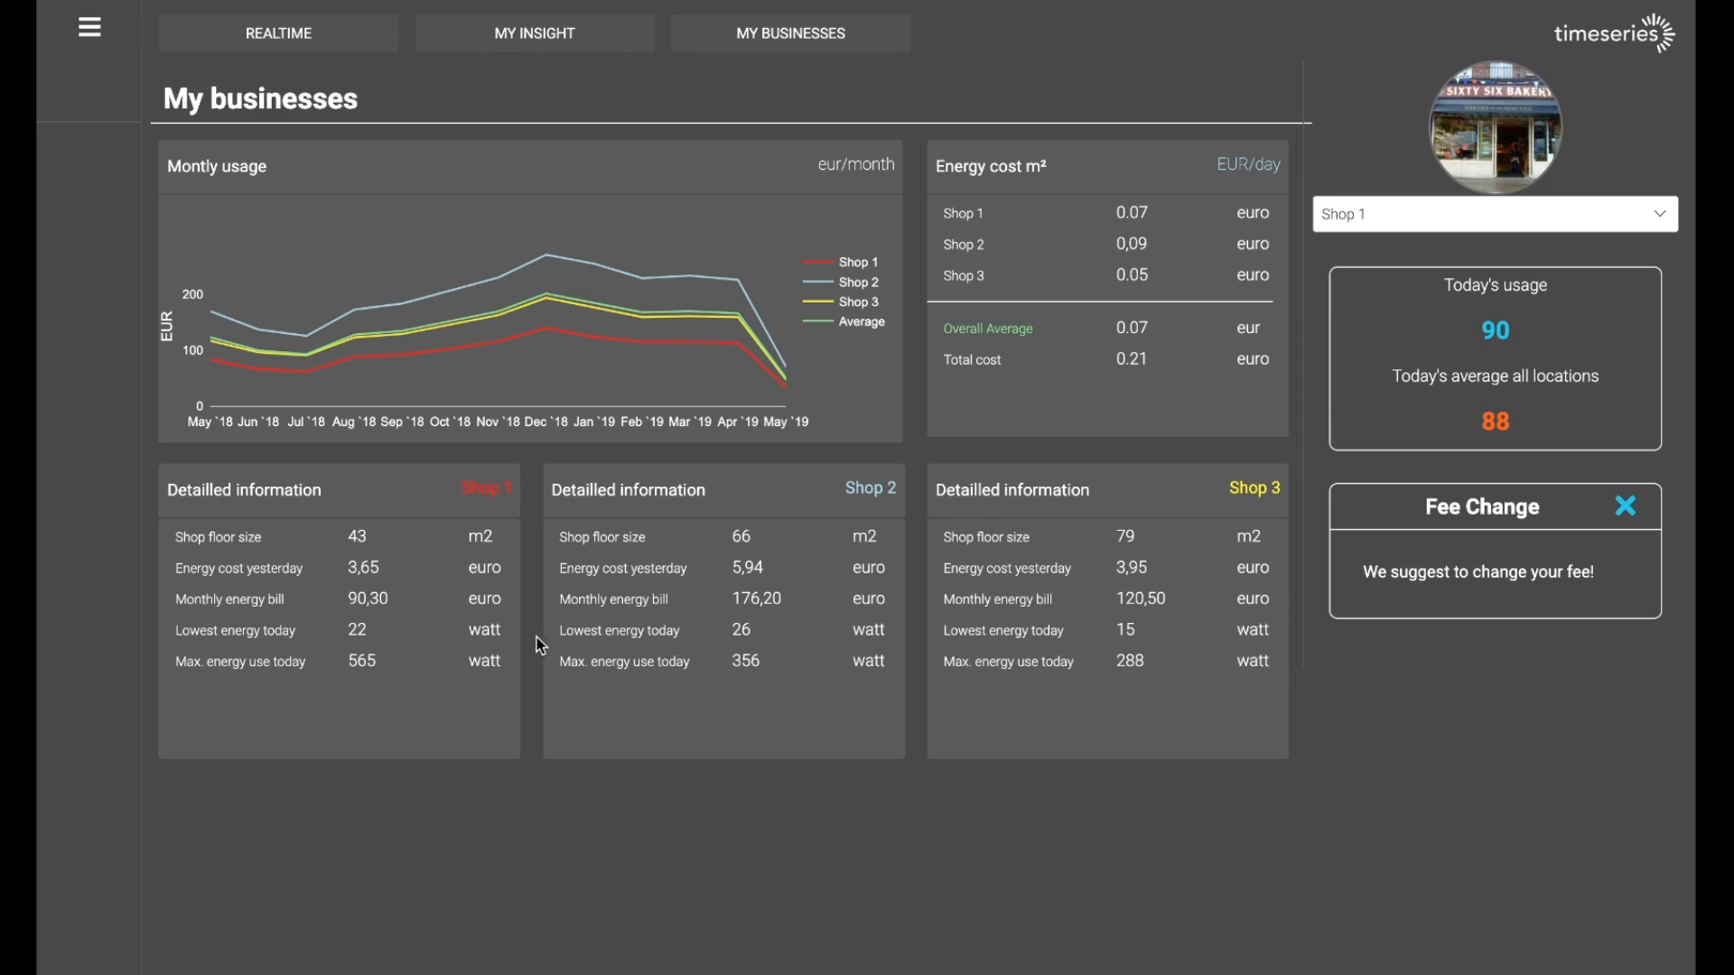